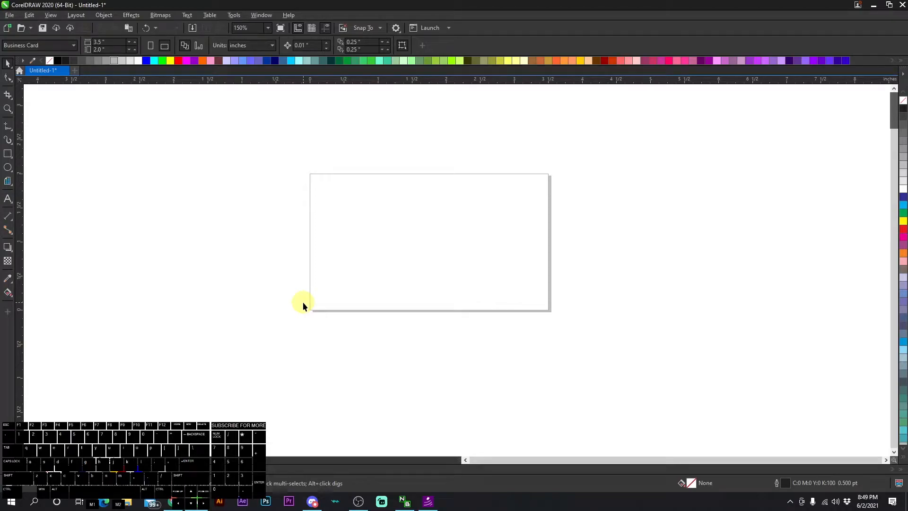
{"action": "mouse_move", "coordinate": [334, 112]}
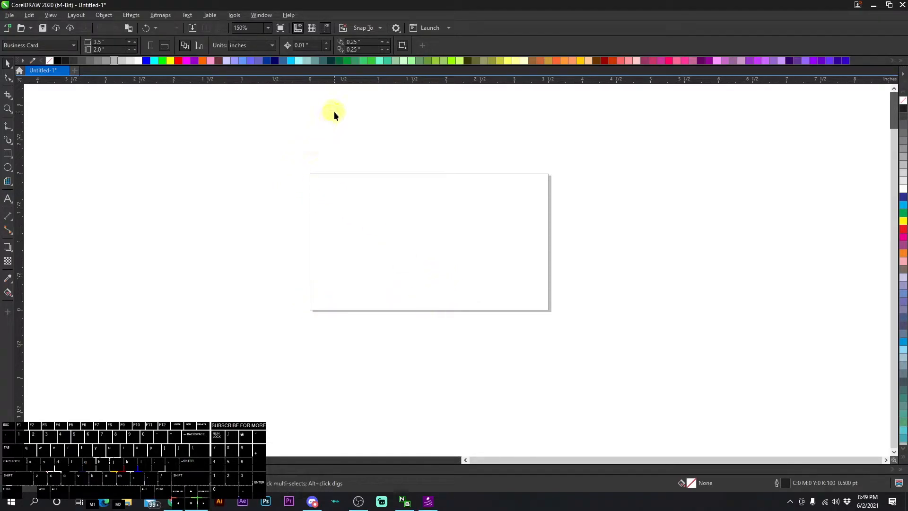
{"action": "mouse_move", "coordinate": [268, 120]}
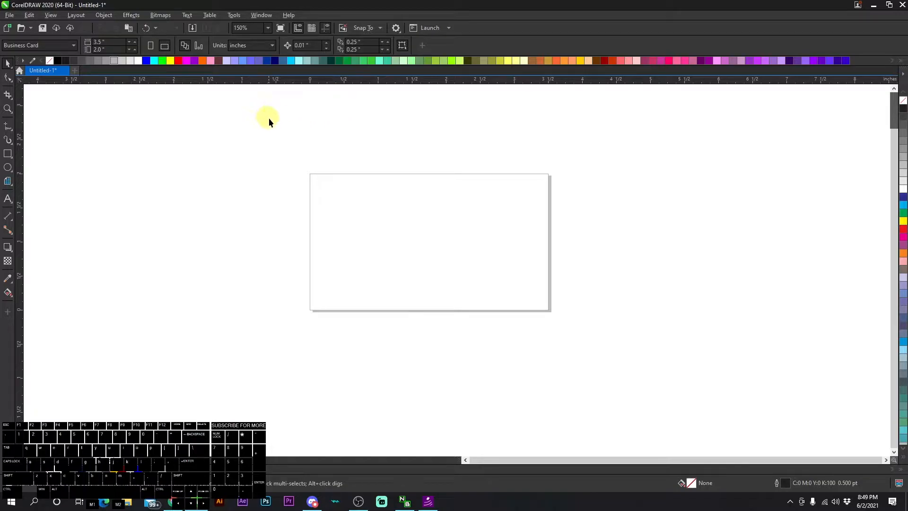
{"action": "mouse_move", "coordinate": [499, 237]}
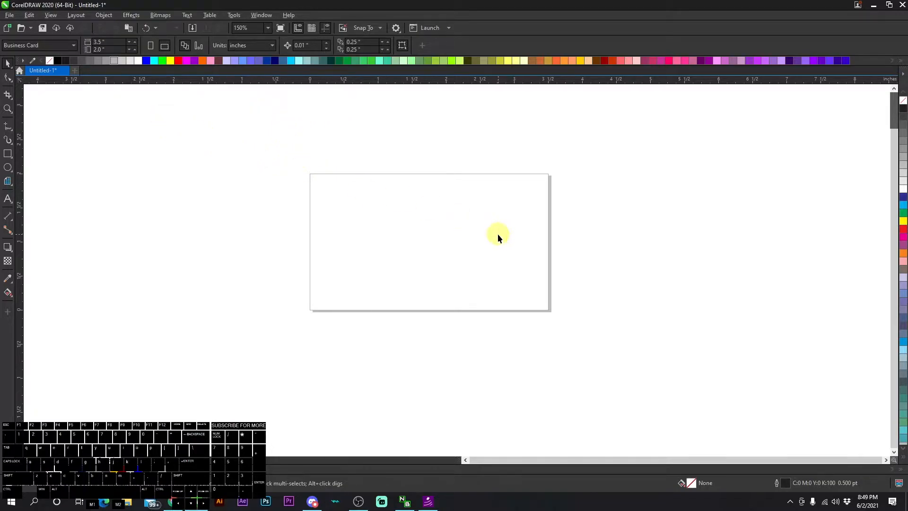
{"action": "mouse_move", "coordinate": [325, 306]}
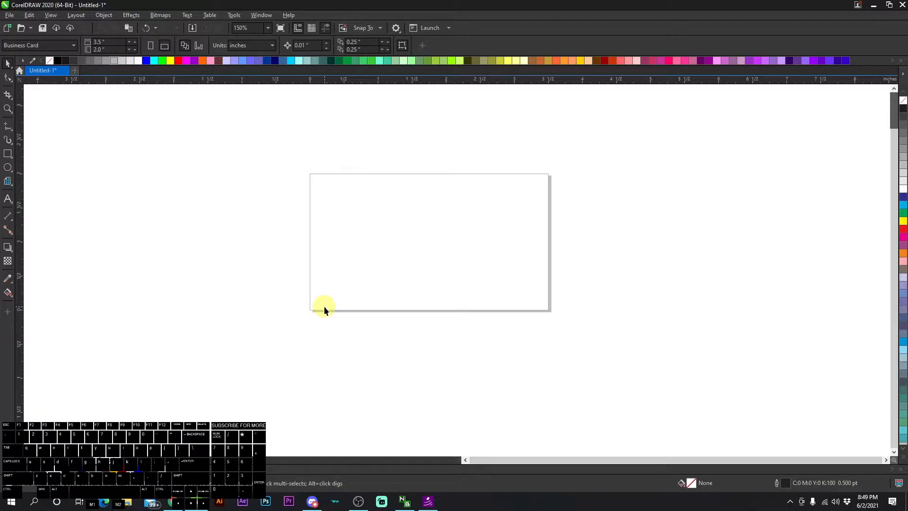
{"action": "mouse_move", "coordinate": [245, 194]}
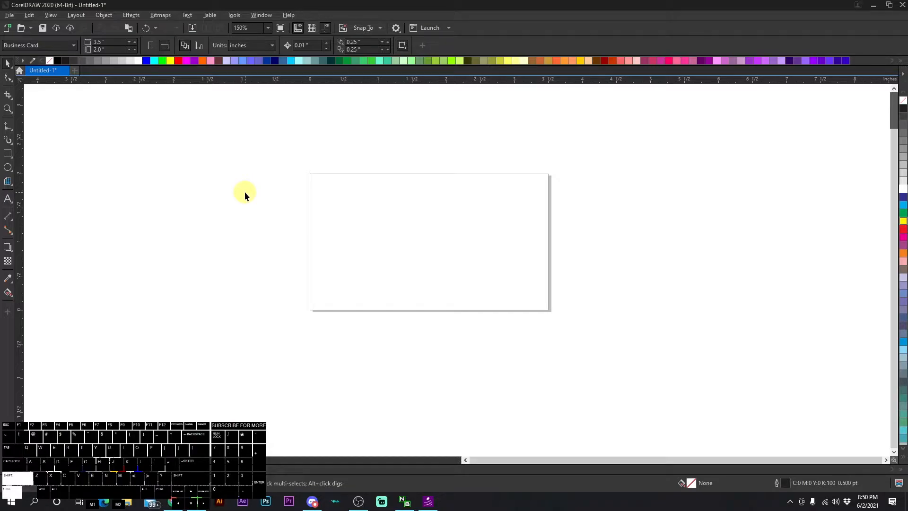
Sample colours from the low-poly gradient image with the Color Eyedropper, then reselect the image.
{"action": "key", "text": "ctrl+shift+x"}
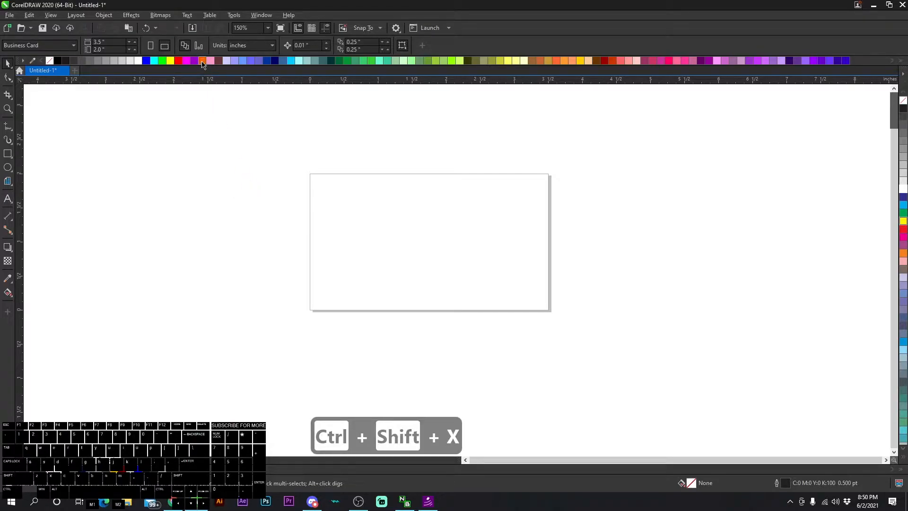
{"action": "mouse_move", "coordinate": [201, 60]}
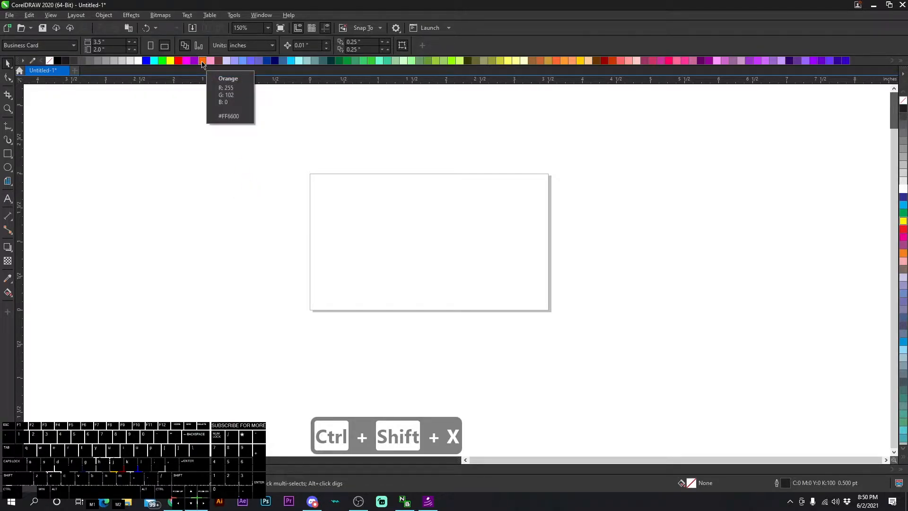
{"action": "mouse_move", "coordinate": [902, 181]}
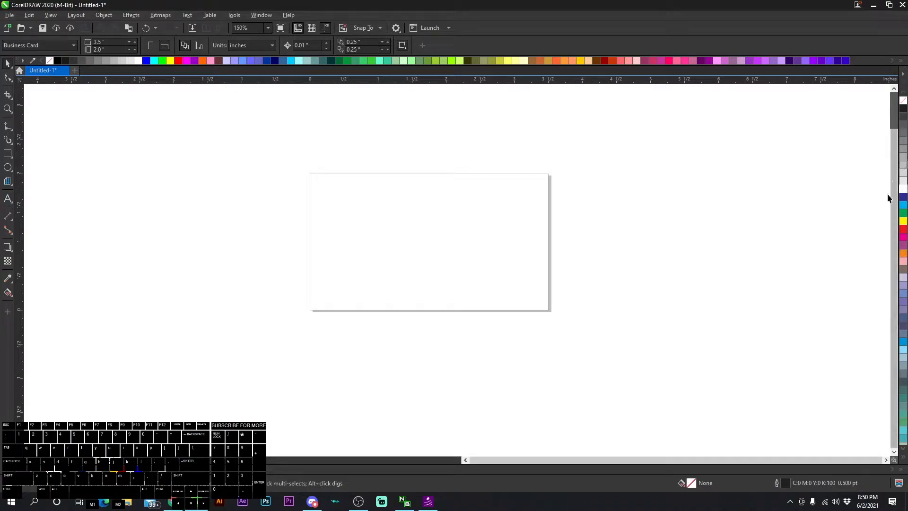
{"action": "mouse_move", "coordinate": [460, 286]}
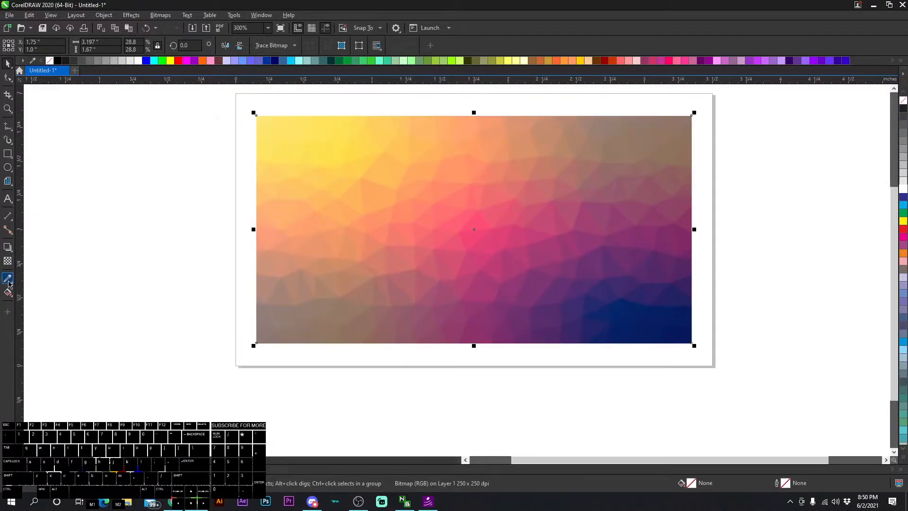
{"action": "left_click", "coordinate": [9, 278]}
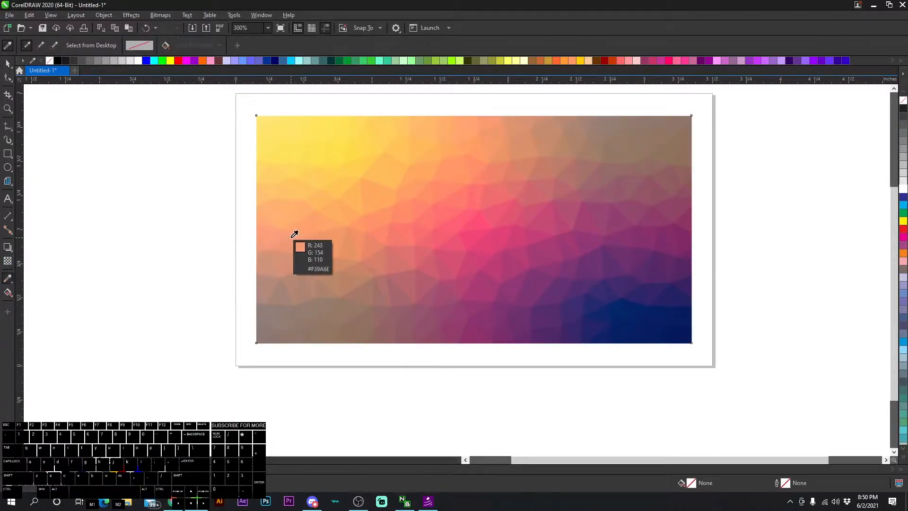
{"action": "mouse_move", "coordinate": [412, 231]}
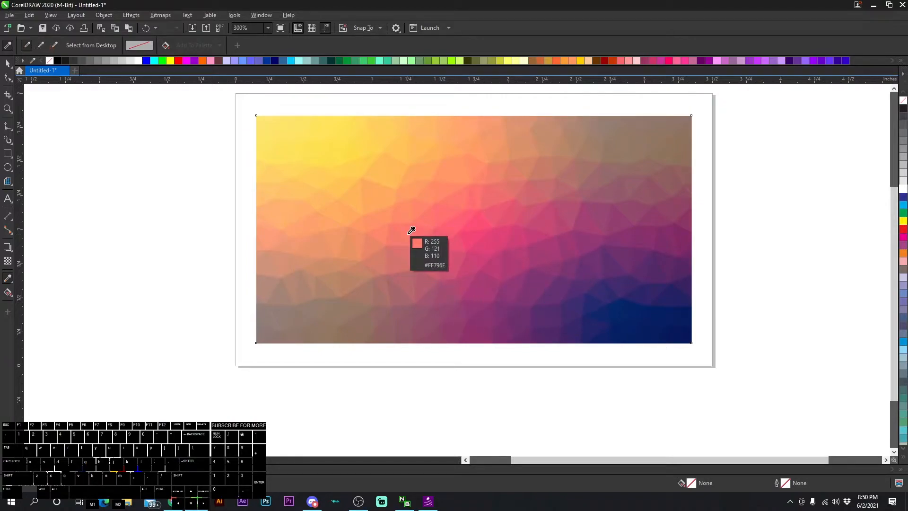
{"action": "mouse_move", "coordinate": [358, 210]}
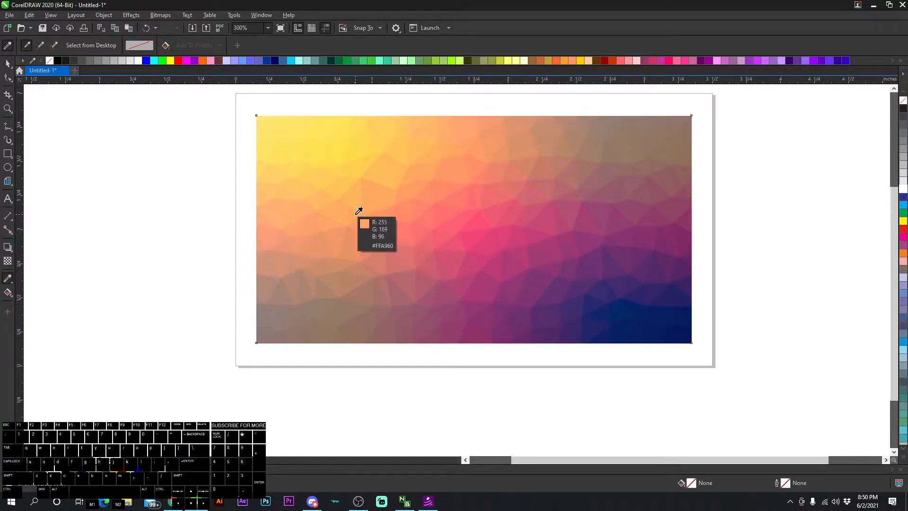
{"action": "mouse_move", "coordinate": [373, 216]}
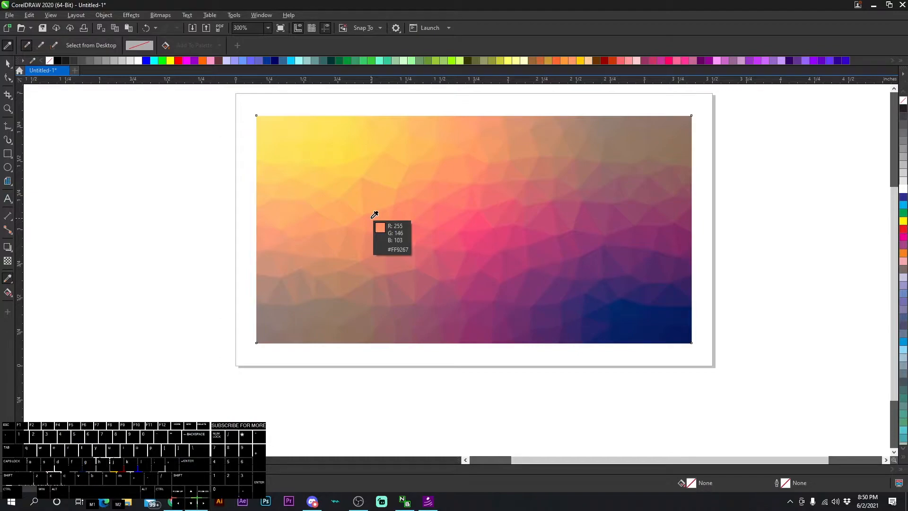
{"action": "left_click", "coordinate": [374, 223]}
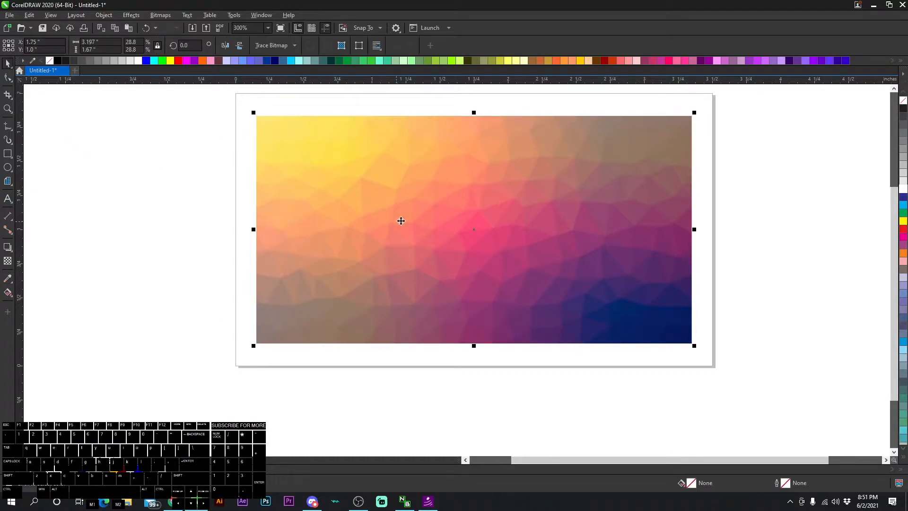
Clear the page and set its size to the Business Card preset, 3.5 by 2.0 inches.
{"action": "key", "text": "Delete"}
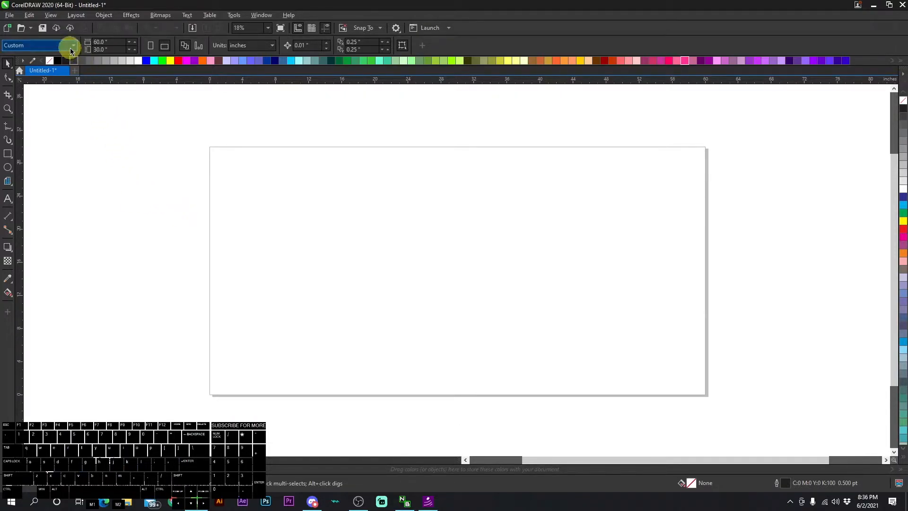
{"action": "left_click", "coordinate": [73, 46]}
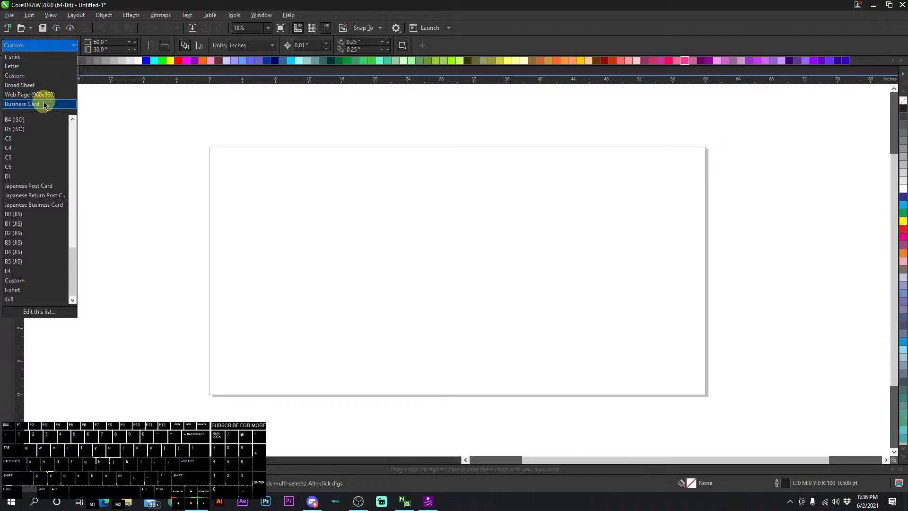
{"action": "left_click", "coordinate": [22, 104]}
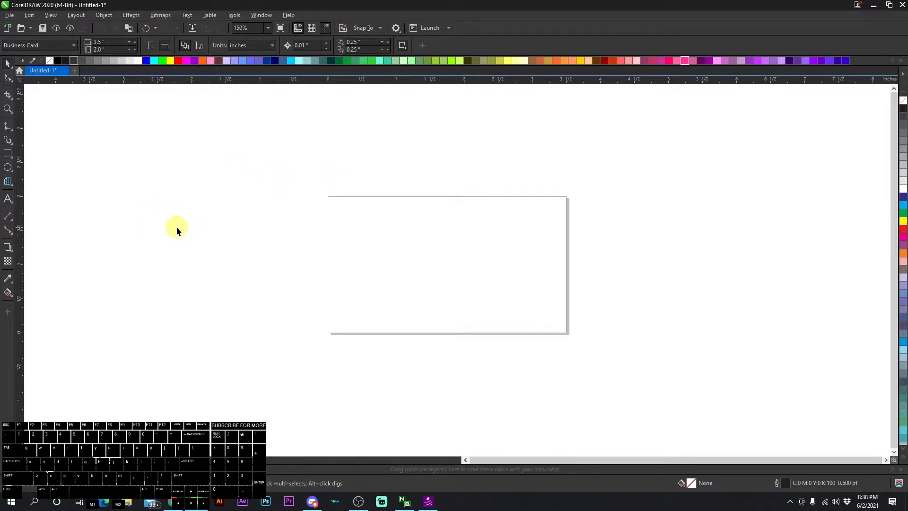
{"action": "mouse_move", "coordinate": [335, 191]}
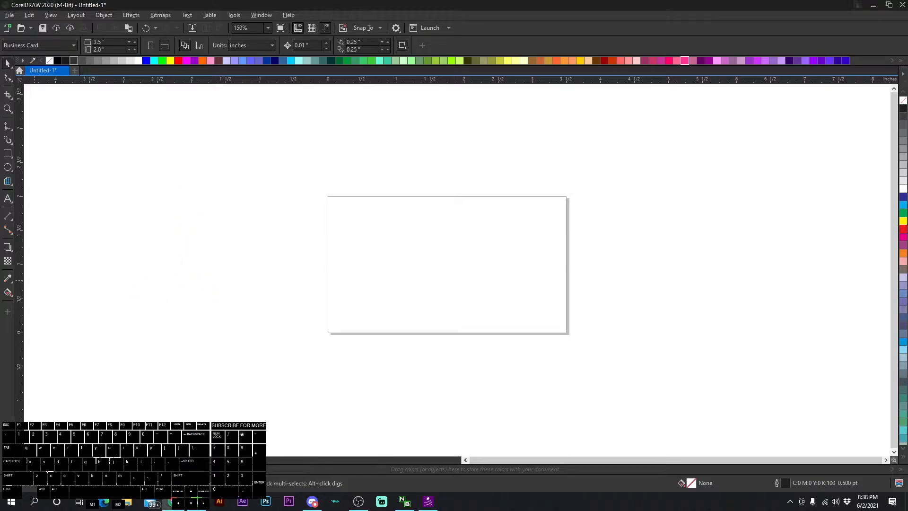
Paste the gradient image below the card and prepare a rectangle frame to PowerClip it into.
{"action": "right_click", "coordinate": [191, 249]}
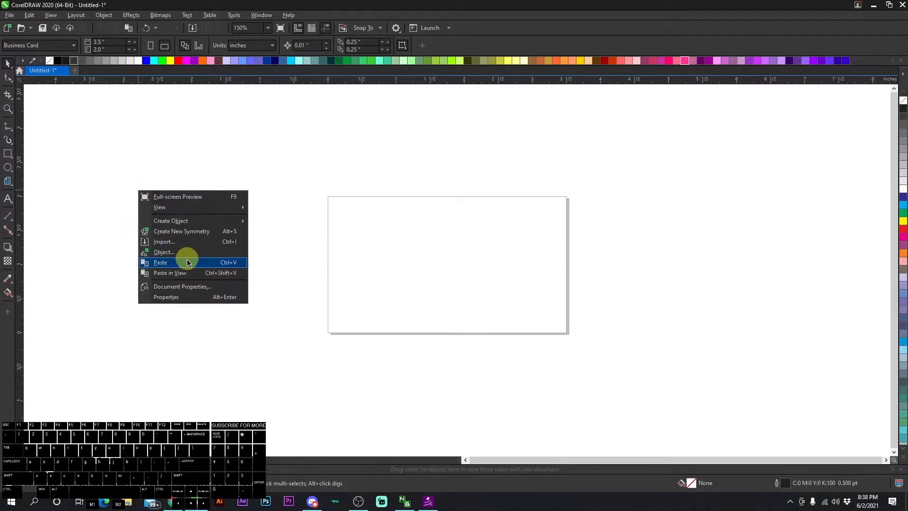
{"action": "left_click", "coordinate": [161, 262]}
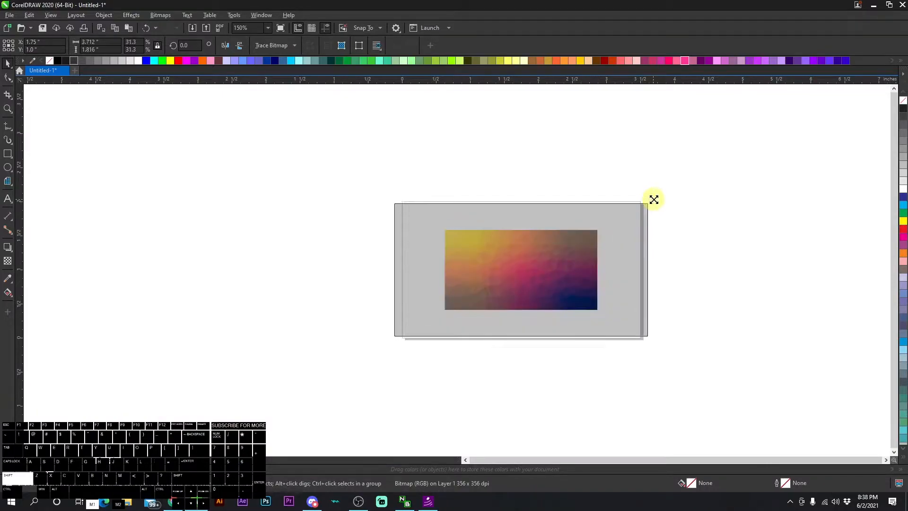
{"action": "left_click", "coordinate": [653, 200]}
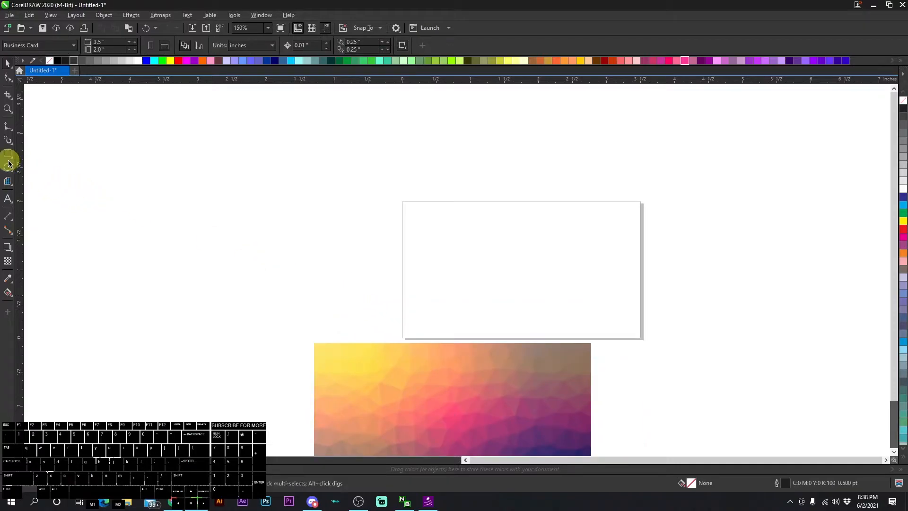
{"action": "left_click", "coordinate": [8, 154]}
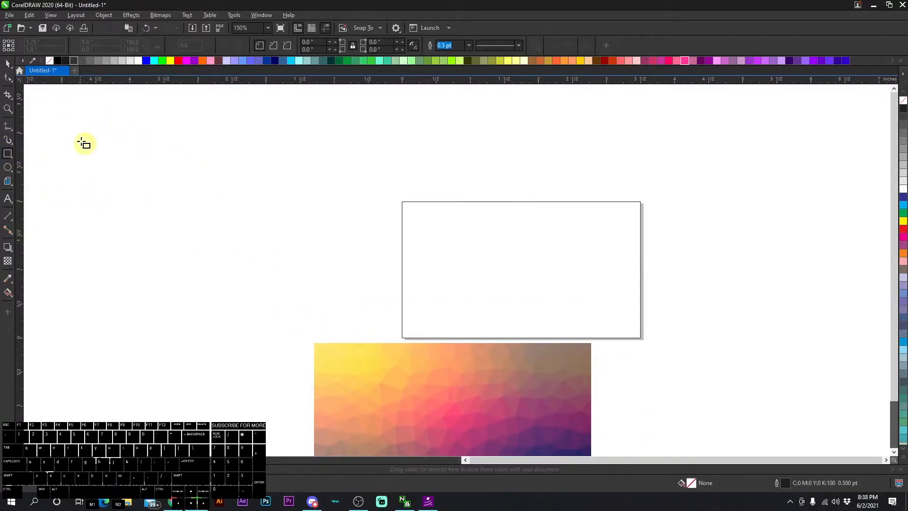
{"action": "right_click", "coordinate": [352, 352]}
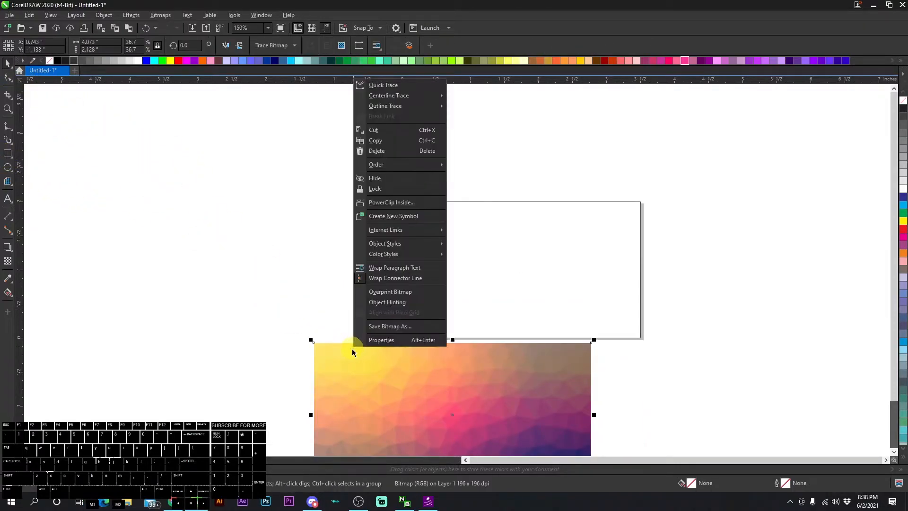
{"action": "mouse_move", "coordinate": [392, 202]}
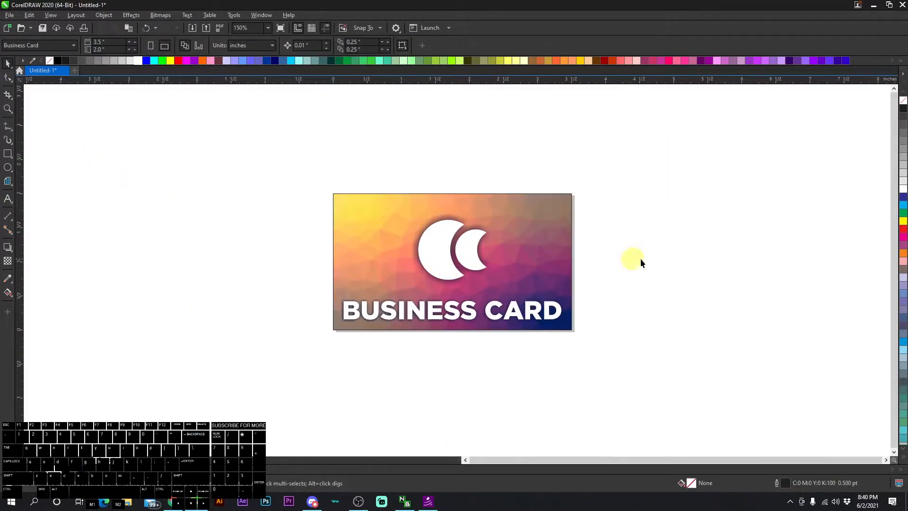
{"action": "mouse_move", "coordinate": [587, 249]}
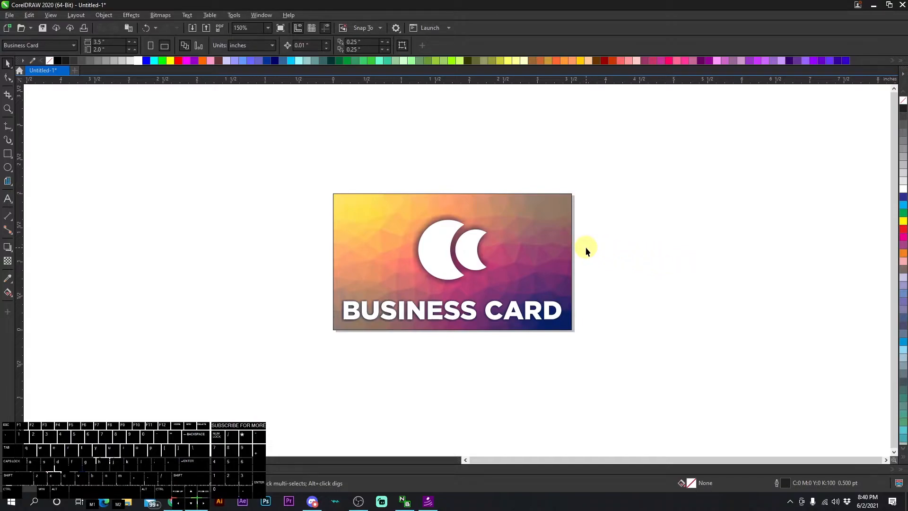
{"action": "mouse_move", "coordinate": [568, 242]}
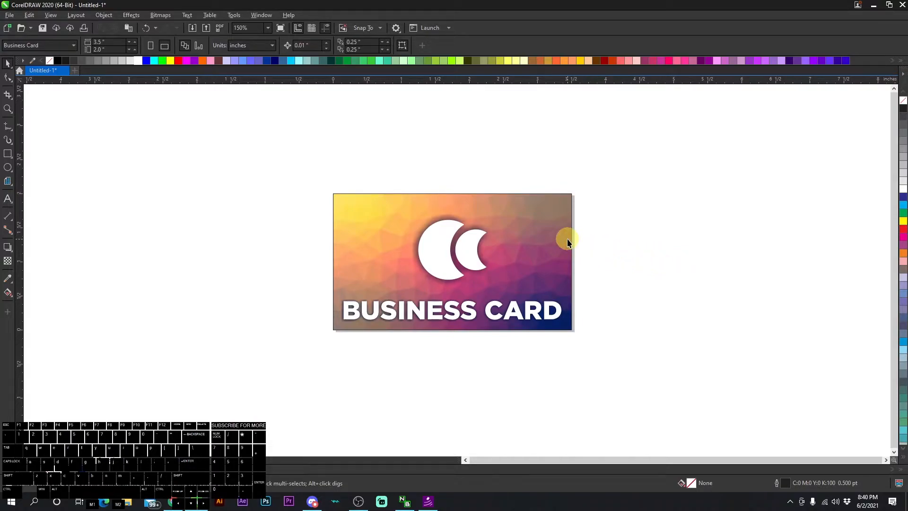
{"action": "mouse_move", "coordinate": [486, 228]}
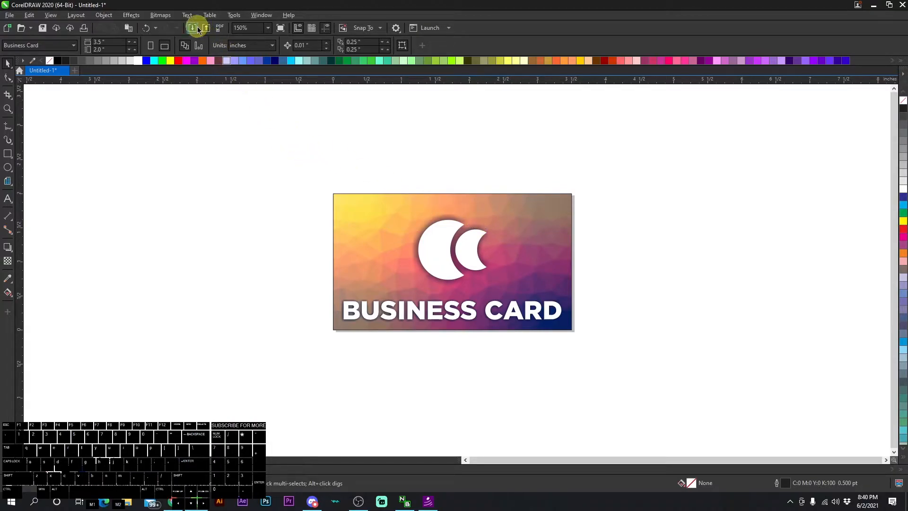
{"action": "mouse_move", "coordinate": [329, 175]}
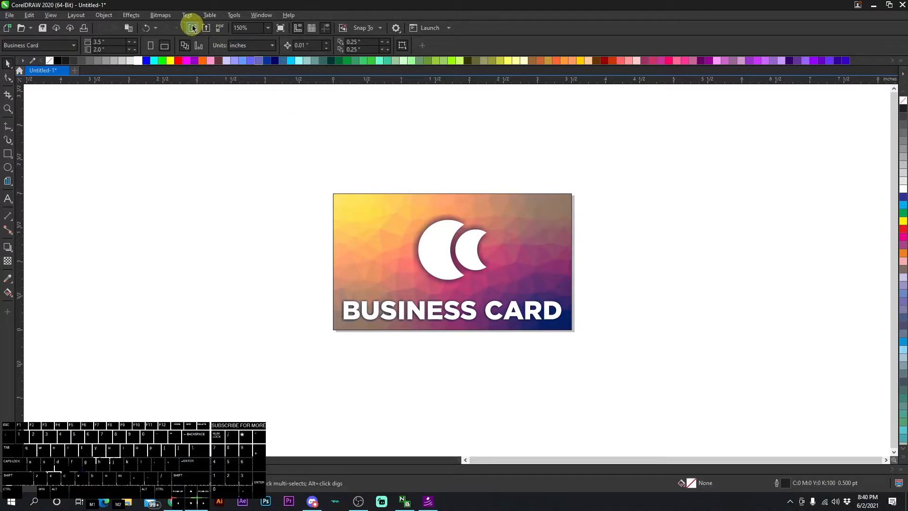
Import B Cards Crop Marks.pdf from the Templates folder.
{"action": "left_click", "coordinate": [192, 27]}
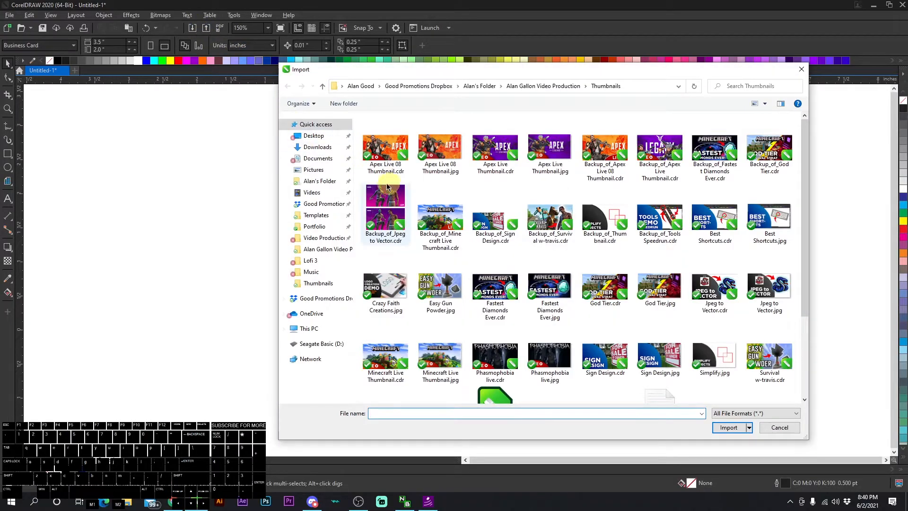
{"action": "left_click", "coordinate": [316, 215]}
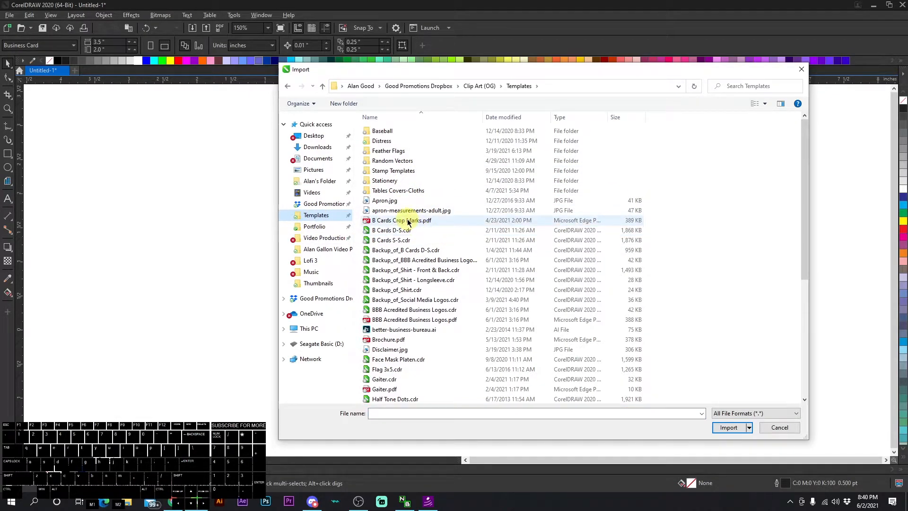
{"action": "left_click", "coordinate": [729, 427]}
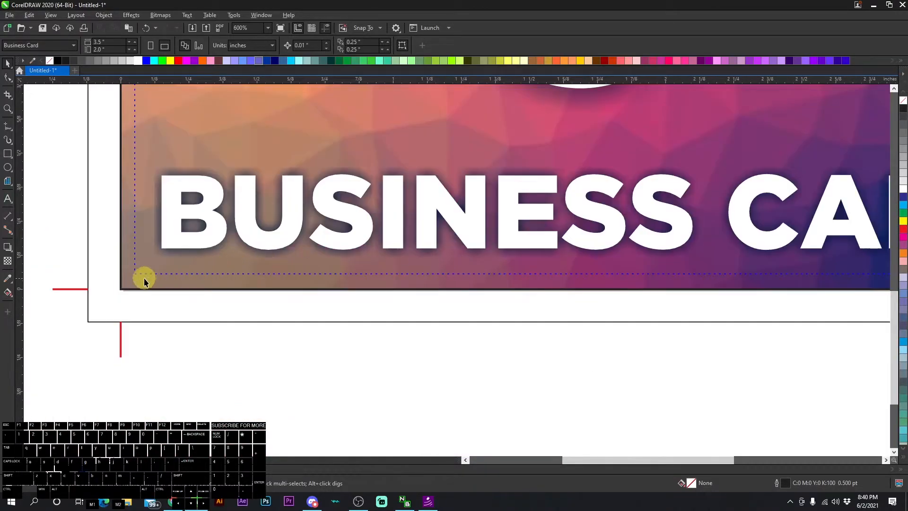
{"action": "scroll", "scroll_direction": "down", "scroll_amount": 3}
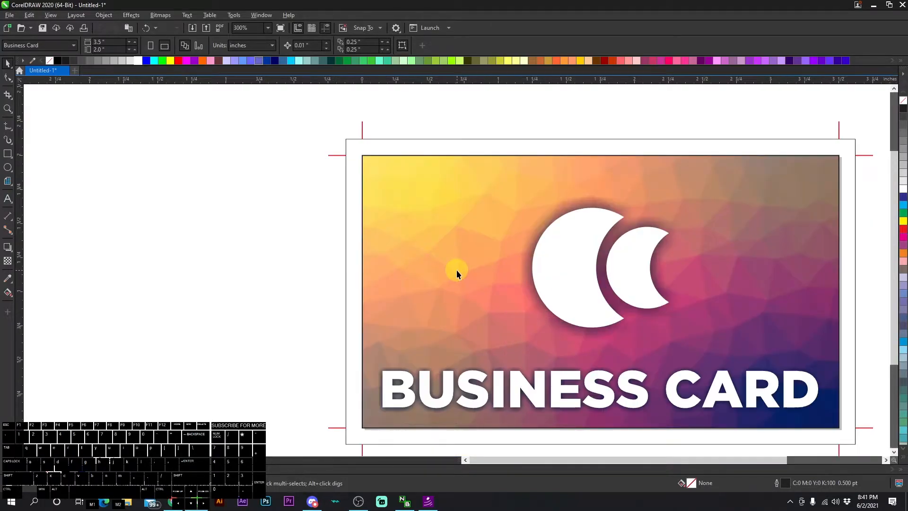
{"action": "mouse_move", "coordinate": [376, 132]}
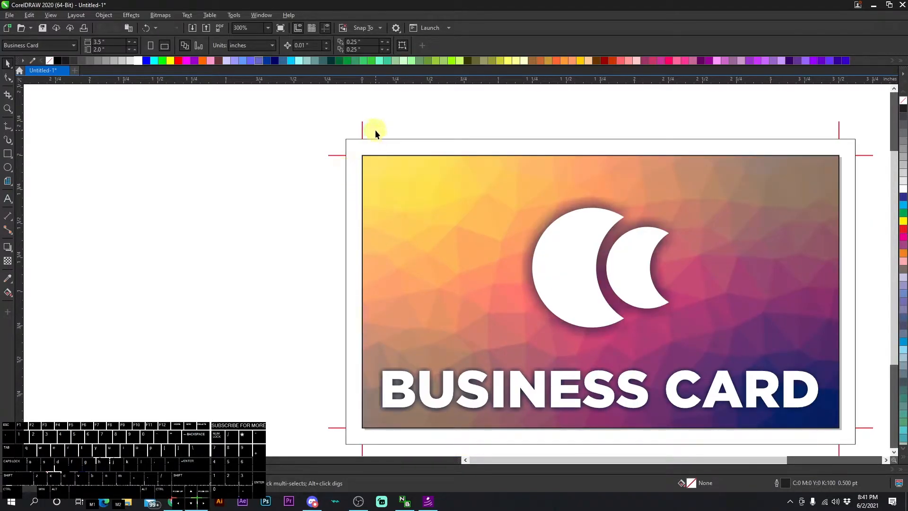
{"action": "mouse_move", "coordinate": [391, 234]}
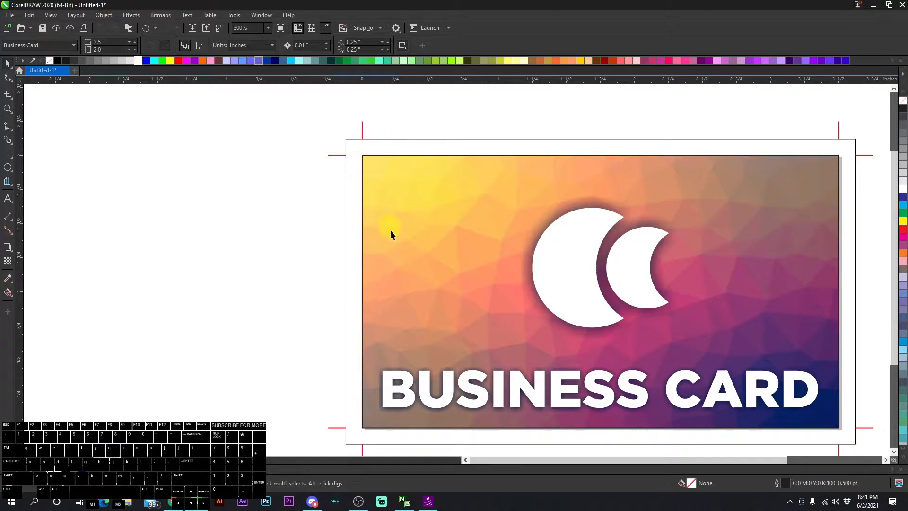
{"action": "mouse_move", "coordinate": [22, 220]}
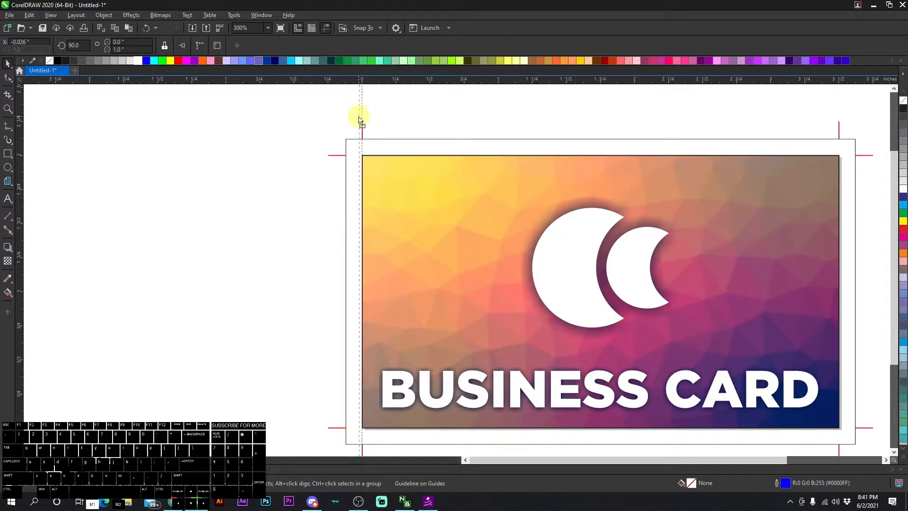
Place a vertical guideline on the card's left trim edge, aligned with the left crop marks.
{"action": "left_click_drag", "start_coordinate": [360, 119], "coordinate": [363, 120]}
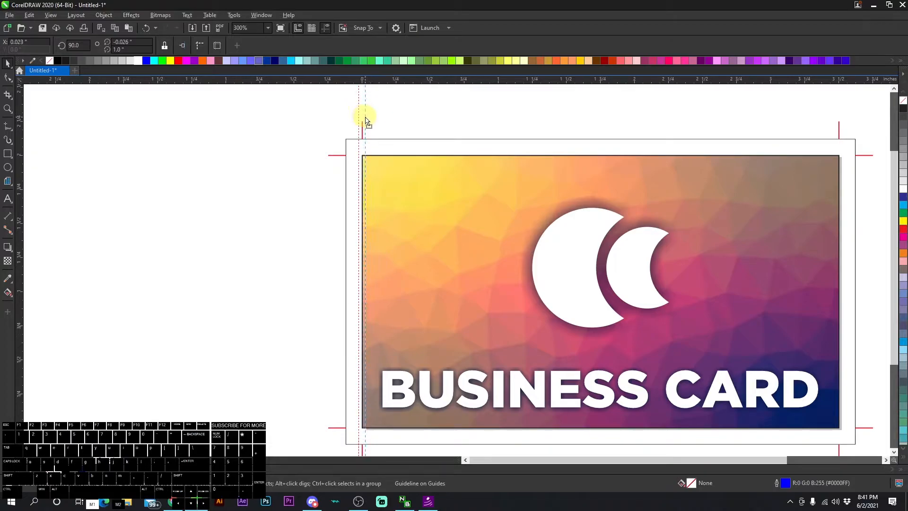
{"action": "left_click_drag", "start_coordinate": [363, 120], "coordinate": [361, 144]}
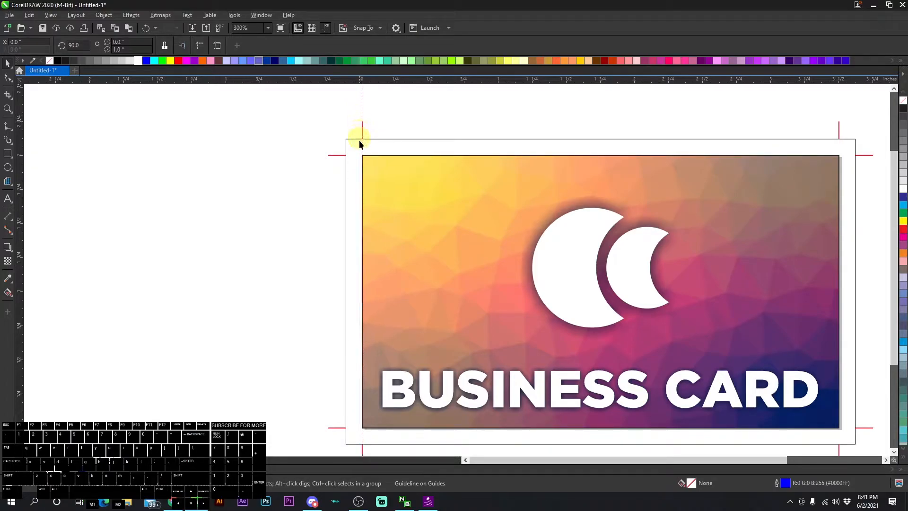
{"action": "mouse_move", "coordinate": [363, 190]}
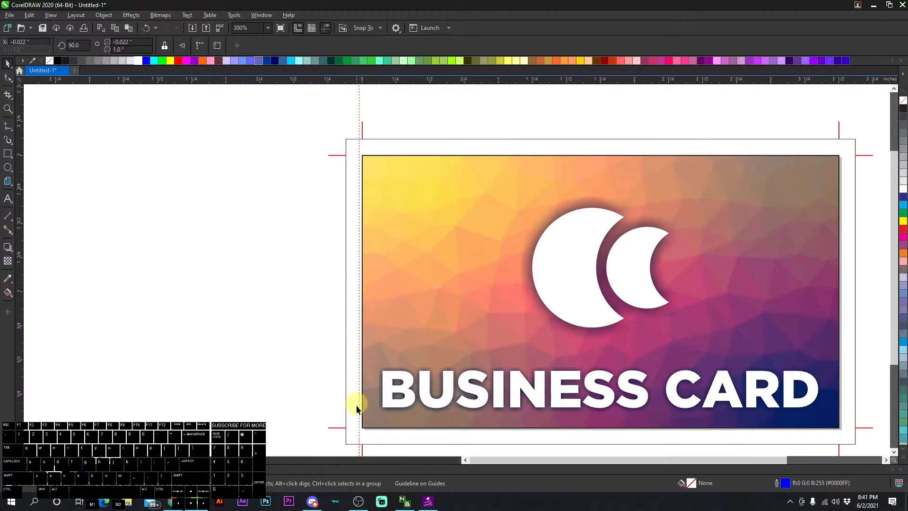
{"action": "mouse_move", "coordinate": [368, 166]}
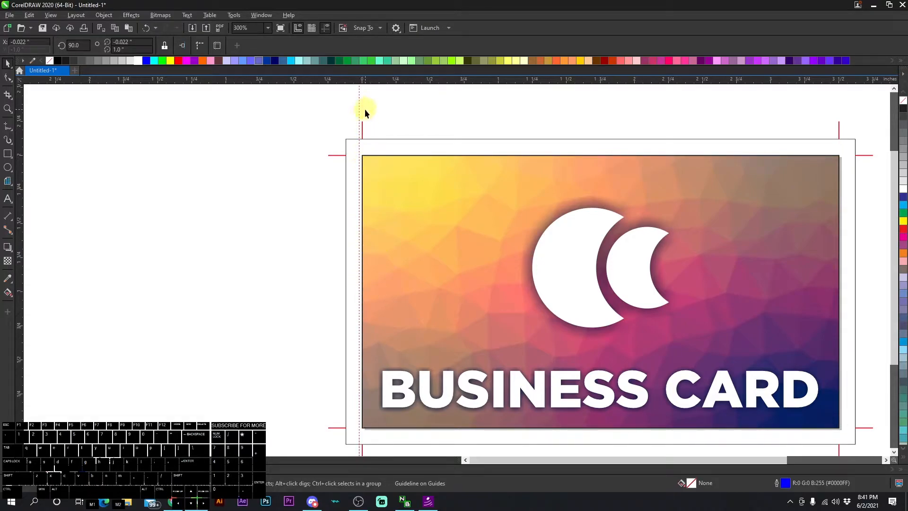
{"action": "left_click", "coordinate": [360, 107]}
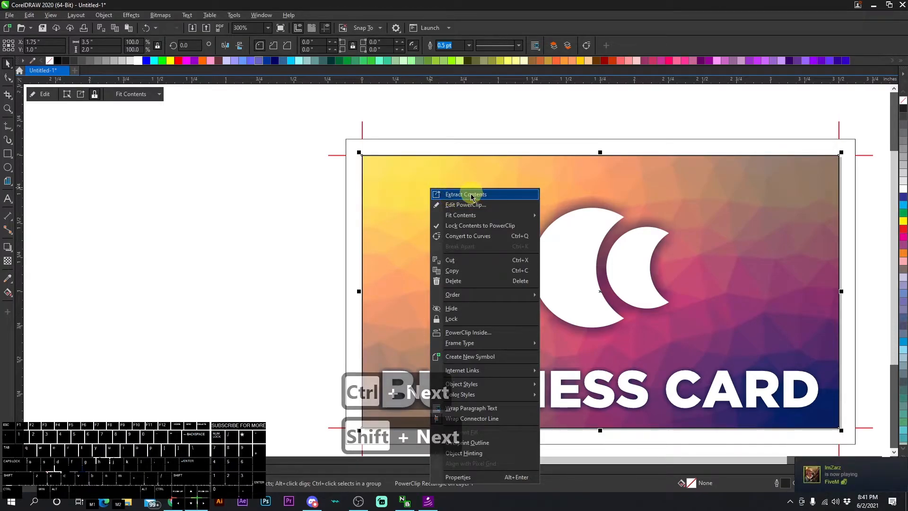
Extract the background from its trim-sized frame, delete the frame, and clip the image to a bleed-sized frame.
{"action": "left_click", "coordinate": [466, 194]}
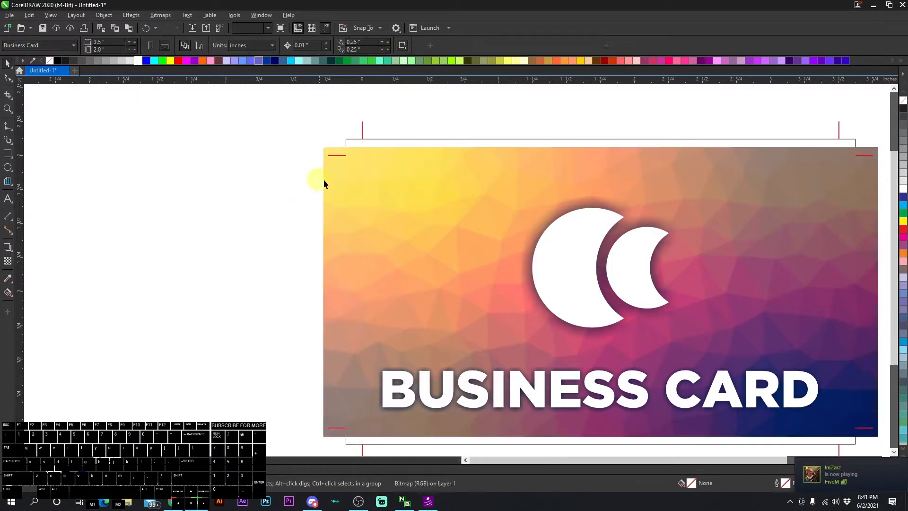
{"action": "right_click", "coordinate": [342, 189]}
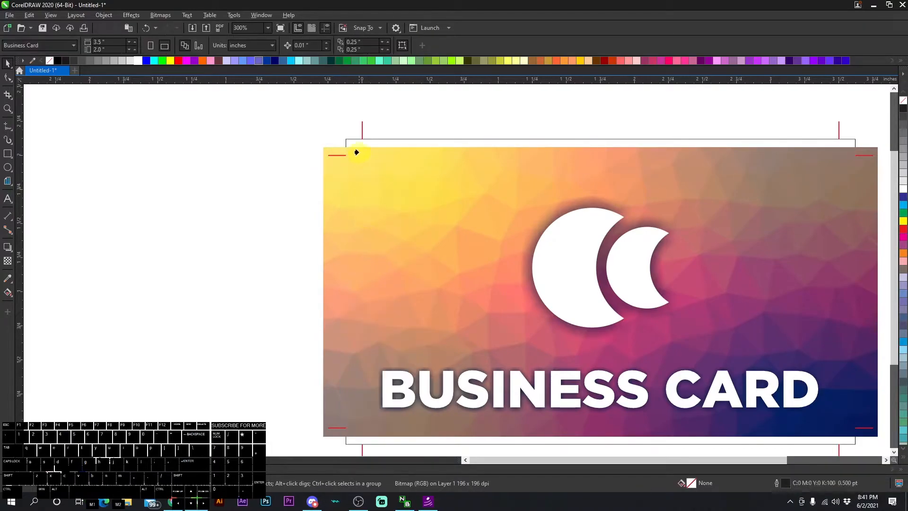
{"action": "left_click", "coordinate": [371, 226]}
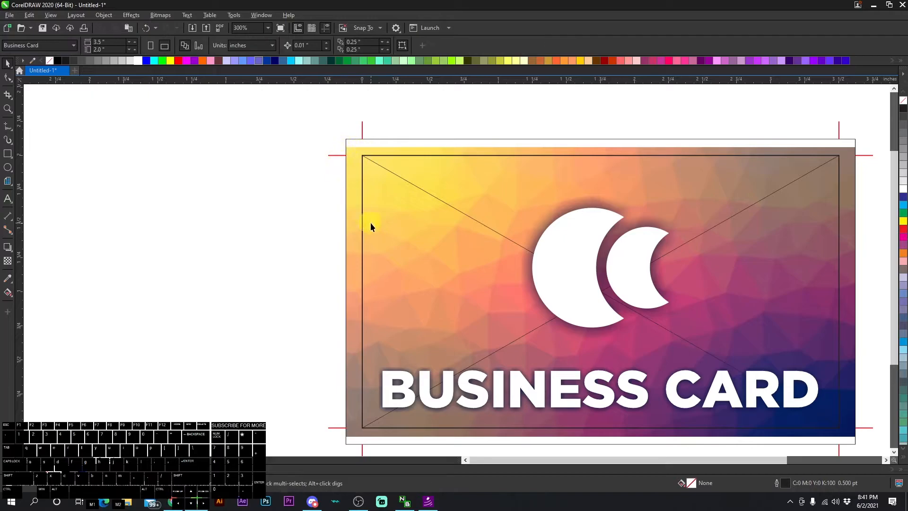
{"action": "key", "text": "Delete"}
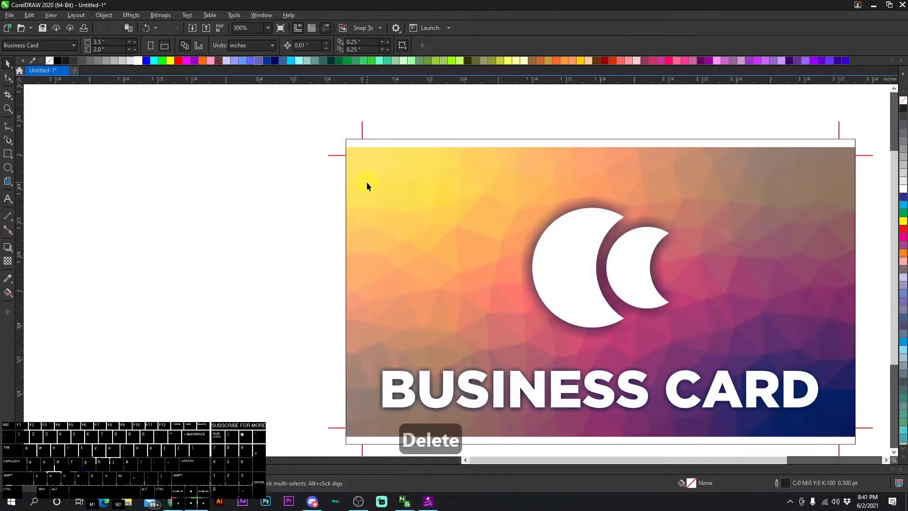
{"action": "left_click", "coordinate": [425, 193]}
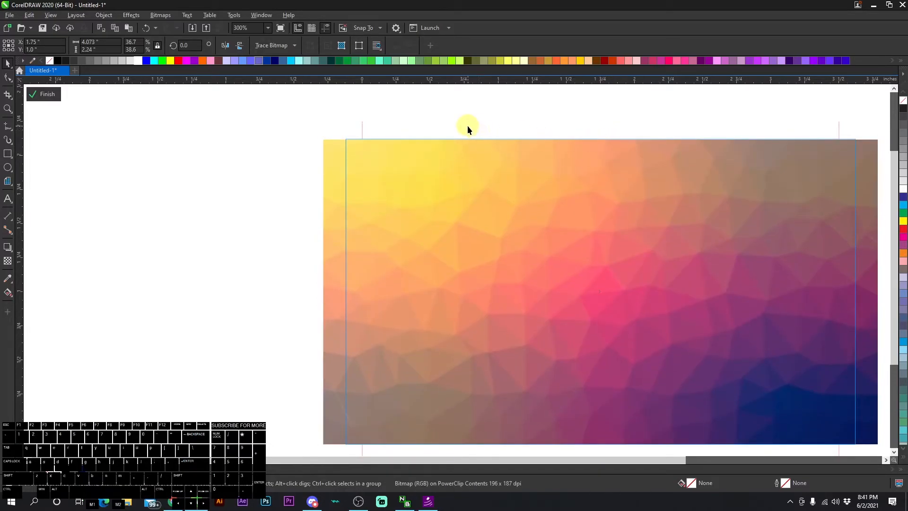
{"action": "left_click", "coordinate": [47, 93]}
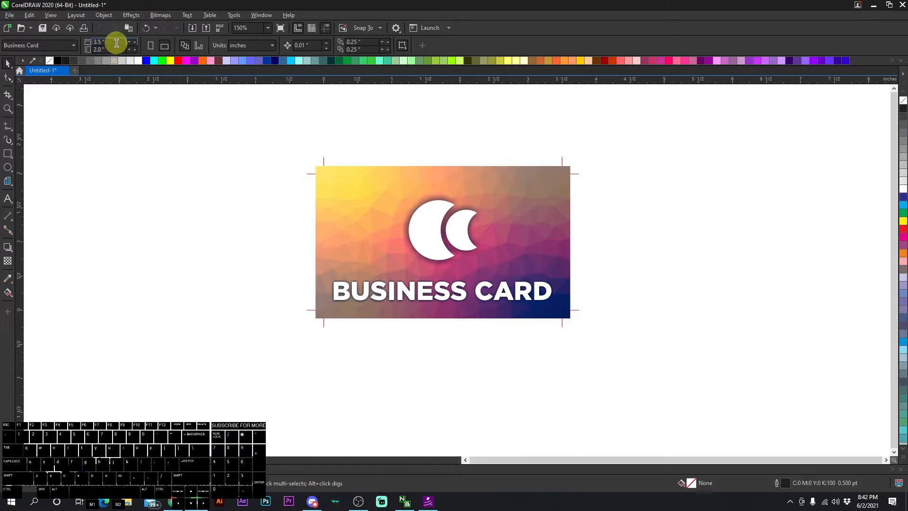
Enlarge the page to a custom 4.0 by 2.5 inches to enclose the card and crop marks.
{"action": "type", "text": "4"}
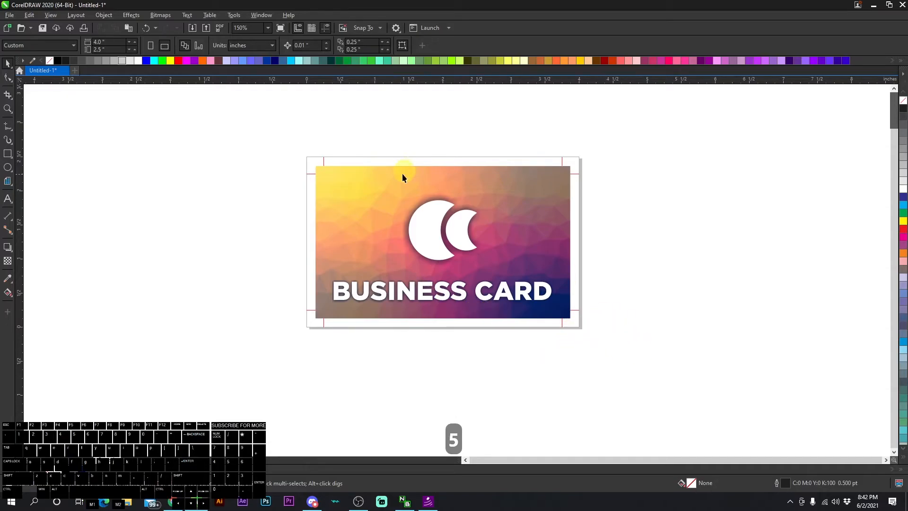
{"action": "mouse_move", "coordinate": [342, 260]}
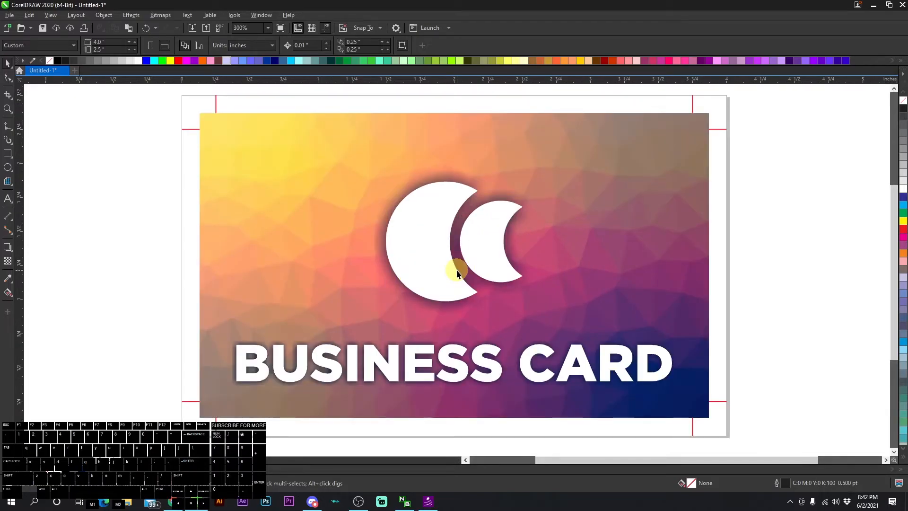
{"action": "mouse_move", "coordinate": [485, 337]}
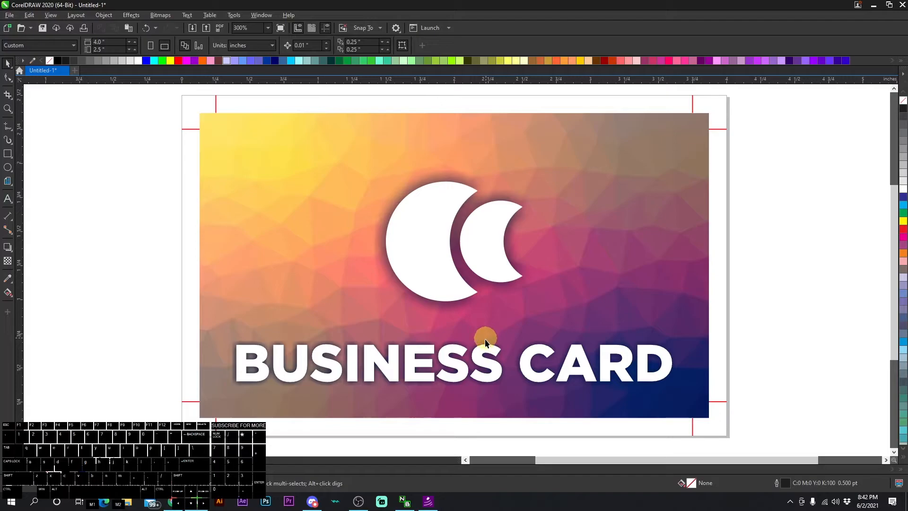
Convert the BUSINESS CARD title from Gotham Black text into curves and verify it.
{"action": "left_click", "coordinate": [484, 363]}
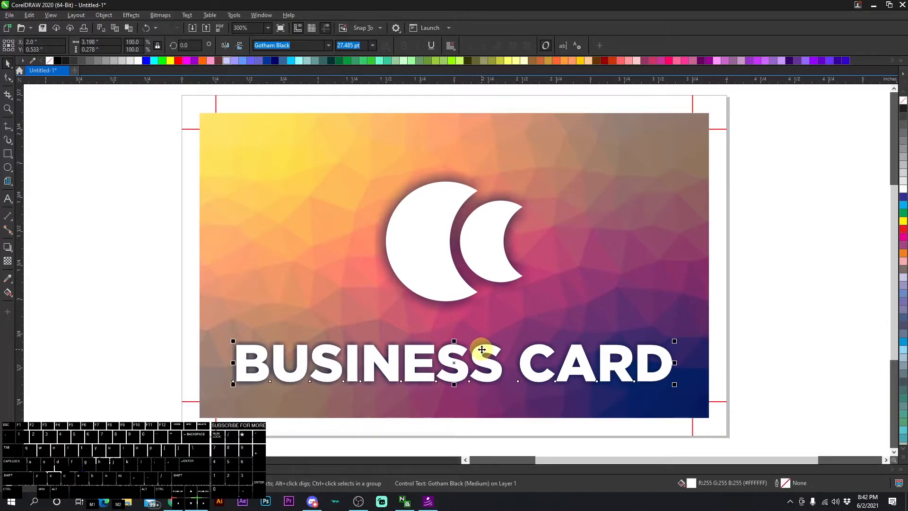
{"action": "right_click", "coordinate": [483, 349]}
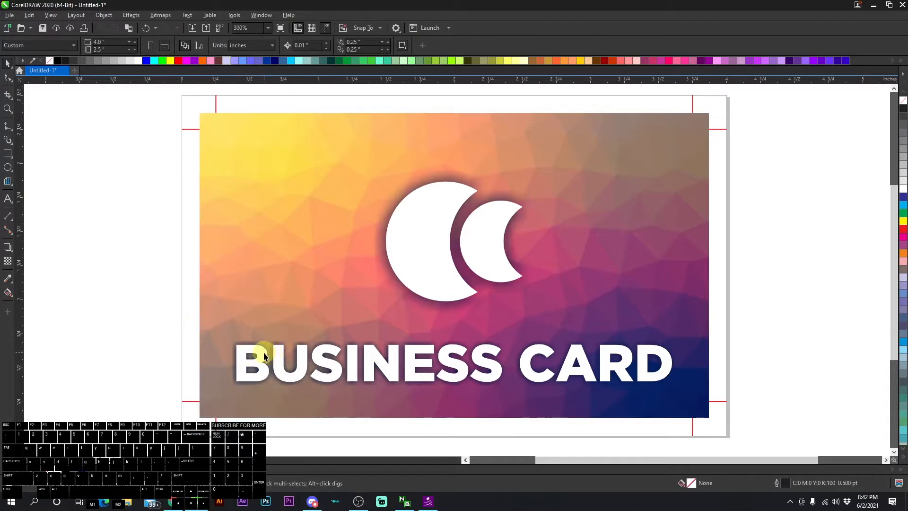
{"action": "left_click", "coordinate": [254, 358]}
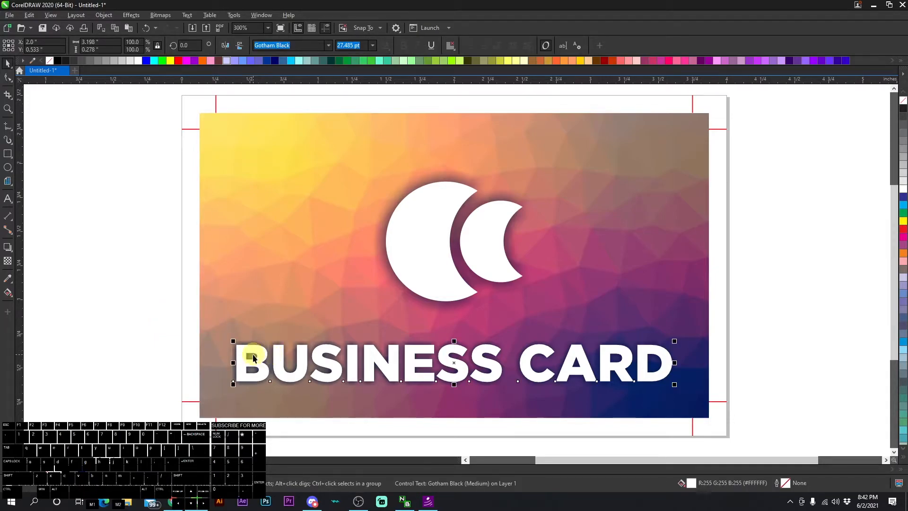
{"action": "mouse_move", "coordinate": [319, 313]}
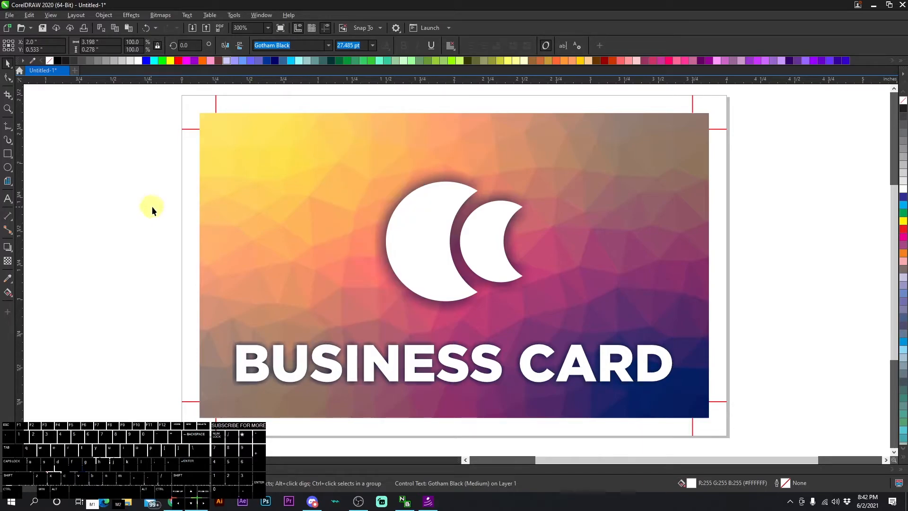
{"action": "left_click", "coordinate": [8, 62]}
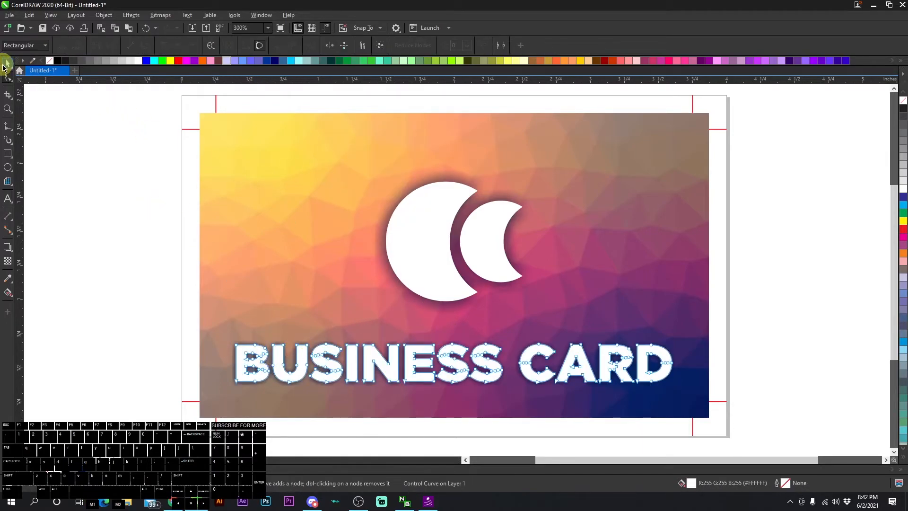
{"action": "left_click", "coordinate": [8, 62]}
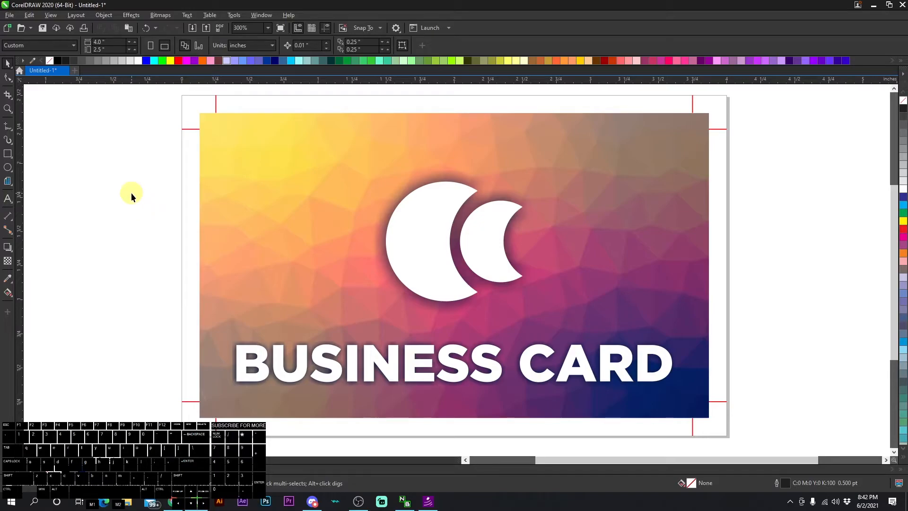
{"action": "mouse_move", "coordinate": [338, 282]}
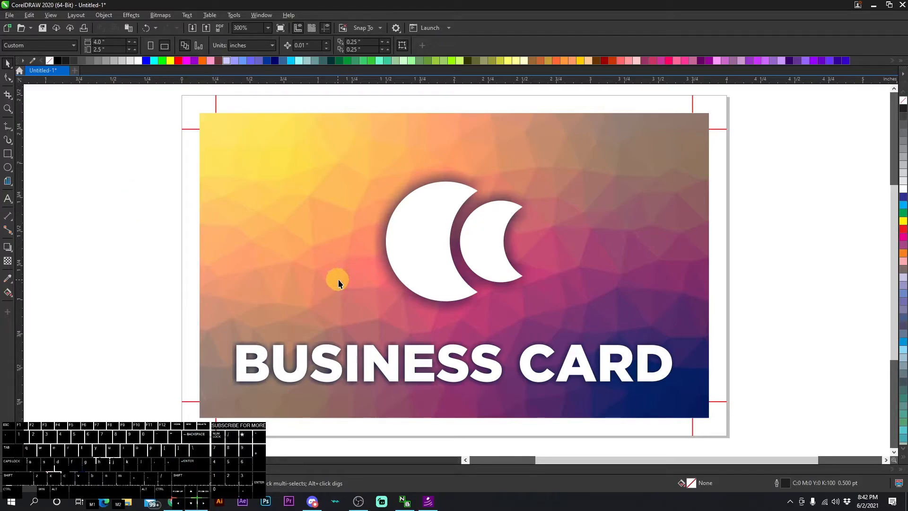
{"action": "left_click", "coordinate": [282, 364]}
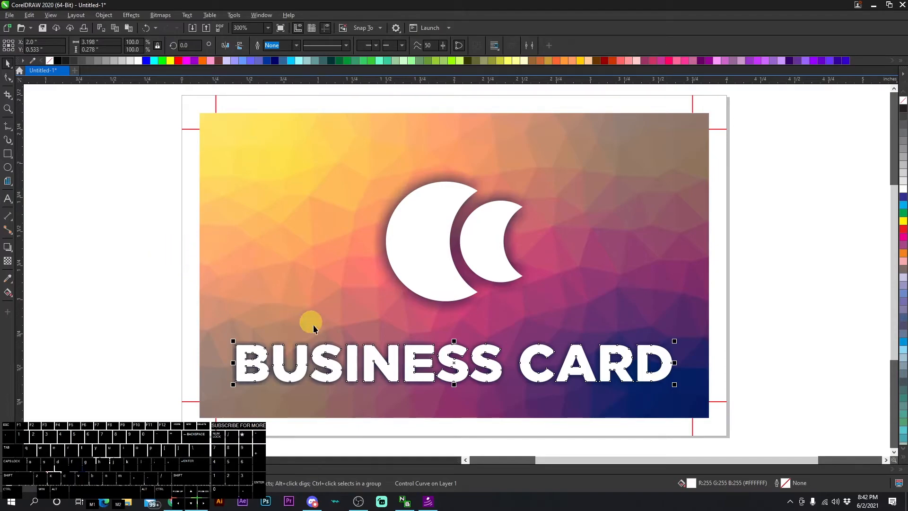
{"action": "left_click", "coordinate": [164, 327]}
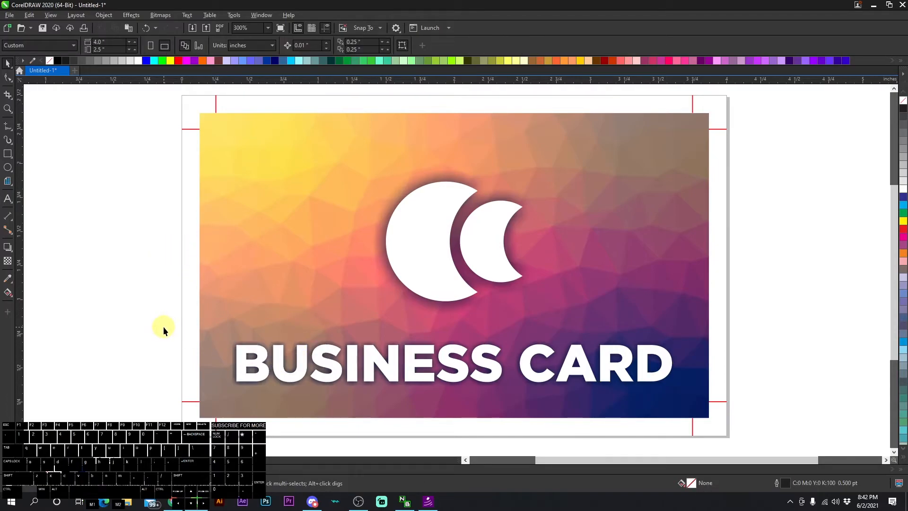
{"action": "mouse_move", "coordinate": [280, 340]}
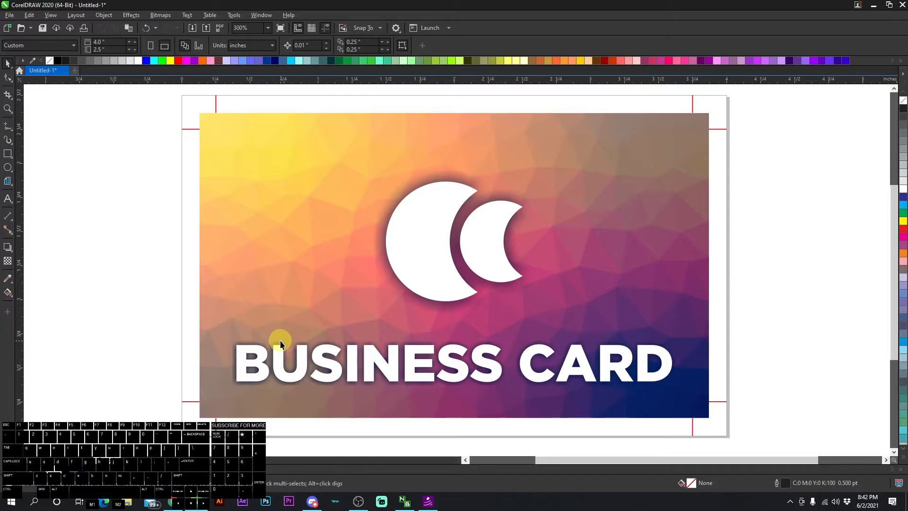
{"action": "mouse_move", "coordinate": [284, 347]}
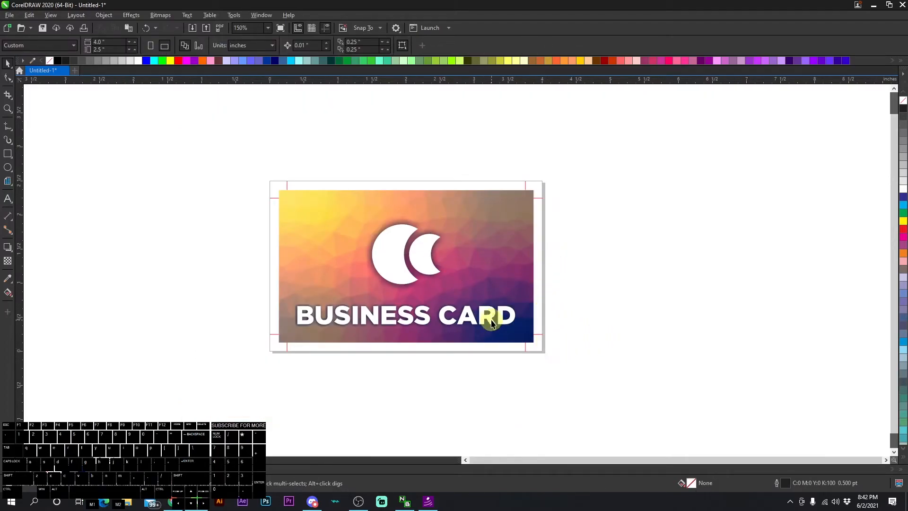
{"action": "mouse_move", "coordinate": [218, 41]}
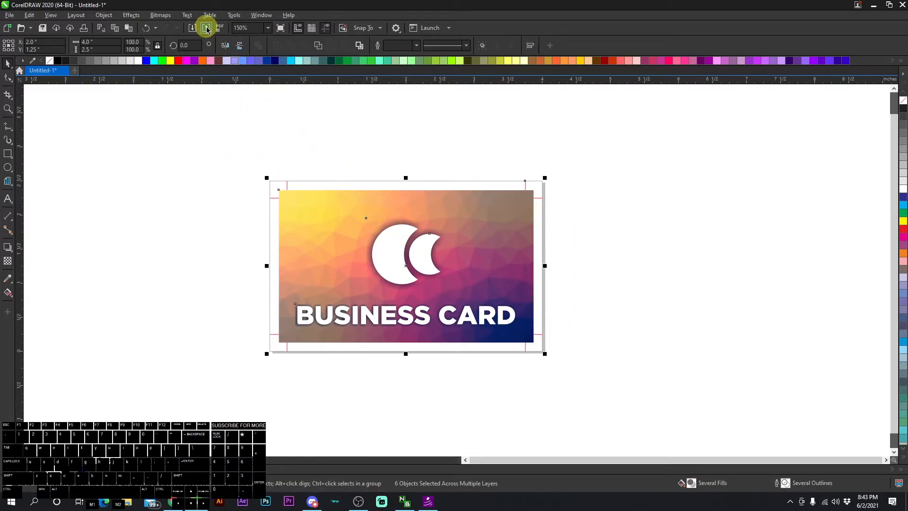
Export the selected card and crop marks as a PDF, confirming the PDF Settings with Selection range.
{"action": "left_click", "coordinate": [206, 28]}
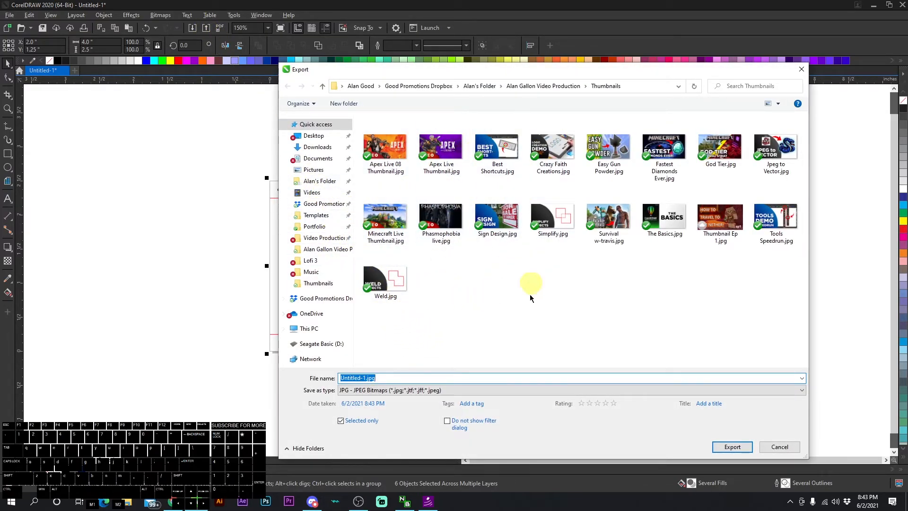
{"action": "left_click", "coordinate": [801, 390]}
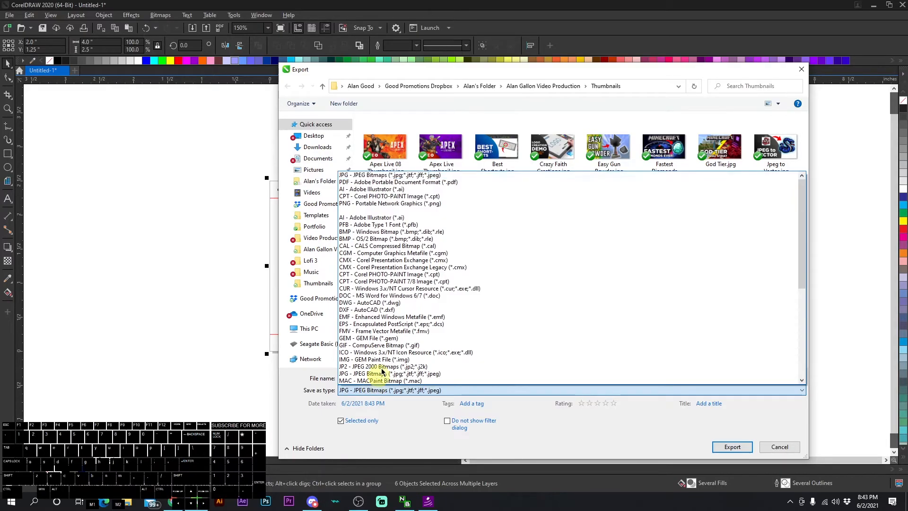
{"action": "left_click", "coordinate": [398, 181]}
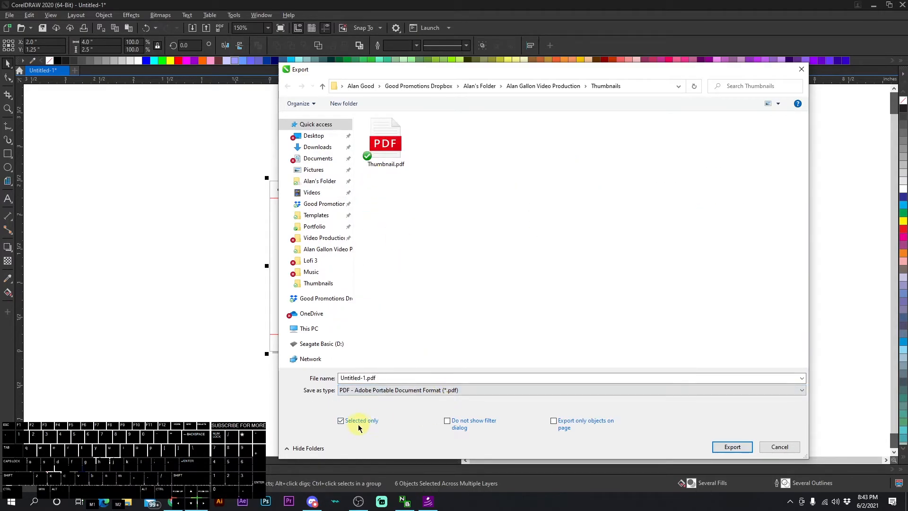
{"action": "left_click", "coordinate": [731, 447]}
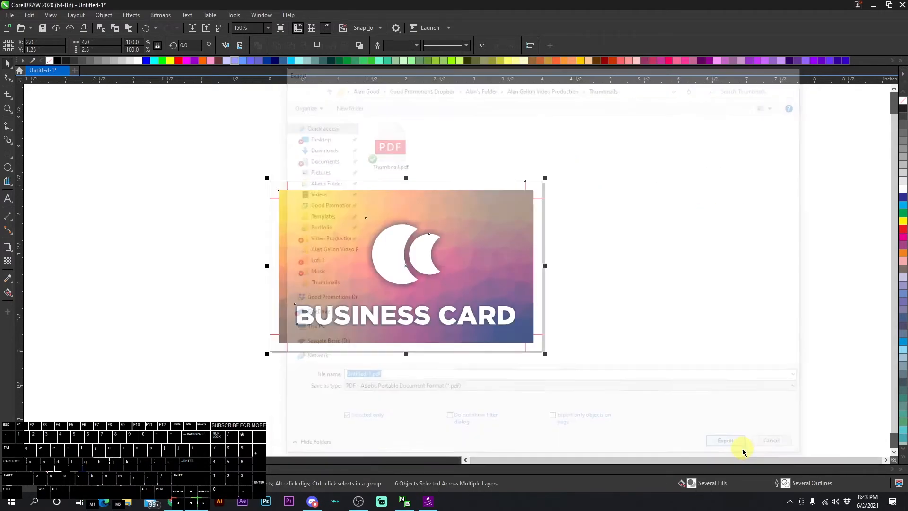
{"action": "left_click", "coordinate": [725, 440]}
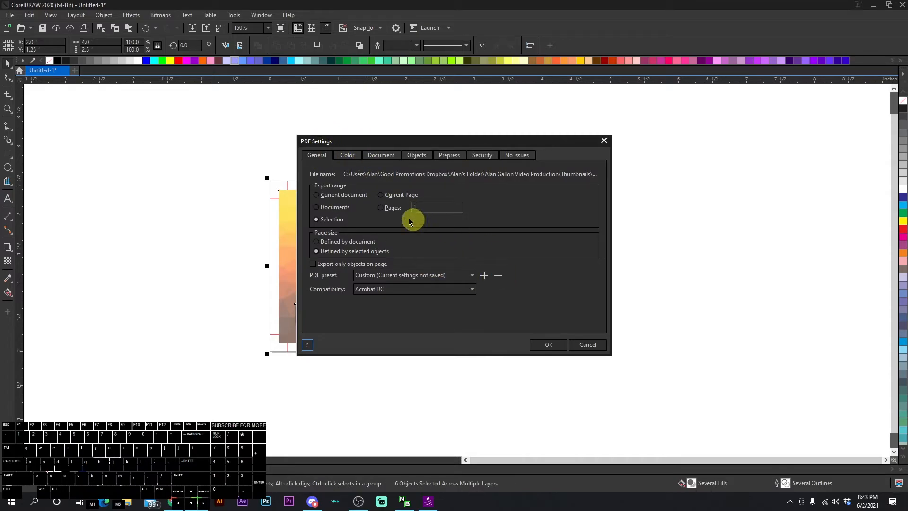
{"action": "mouse_move", "coordinate": [421, 226]}
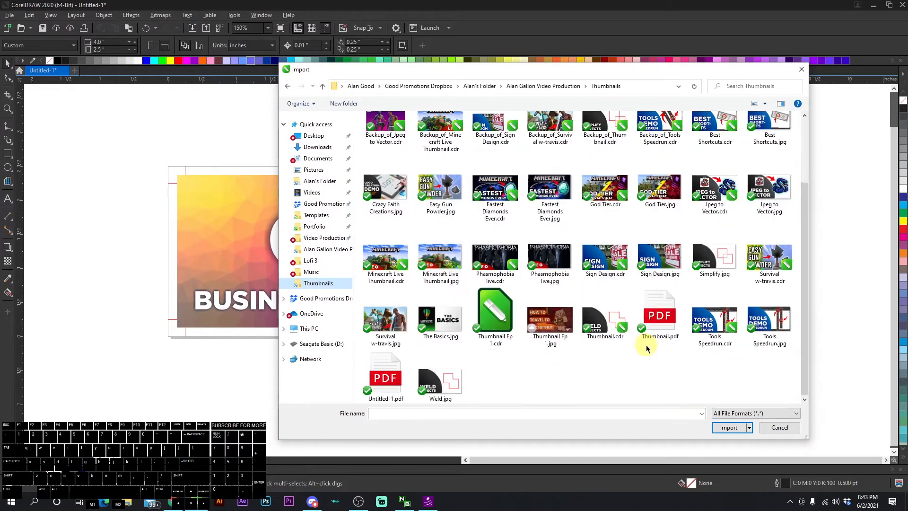
Import the exported Untitled-1.pdf and place it on the page beside the original card.
{"action": "scroll", "scroll_direction": "up", "scroll_amount": 3}
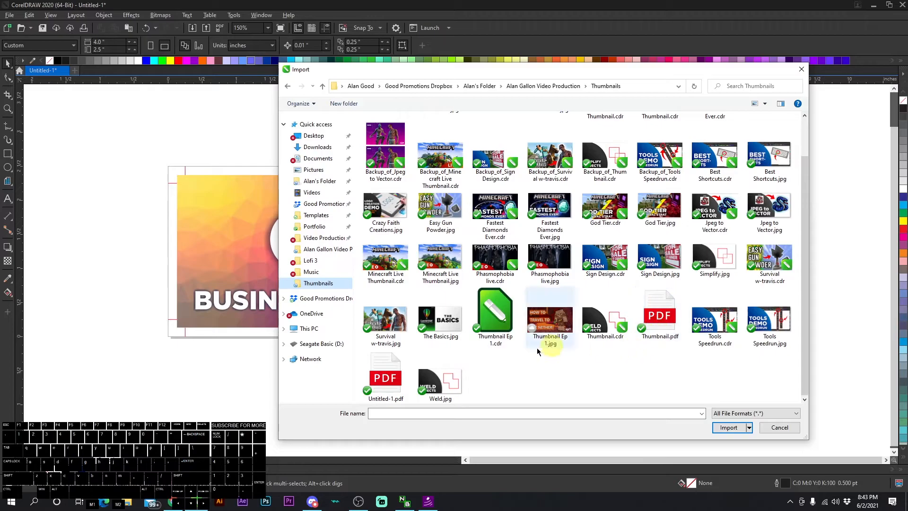
{"action": "left_click", "coordinate": [728, 428]}
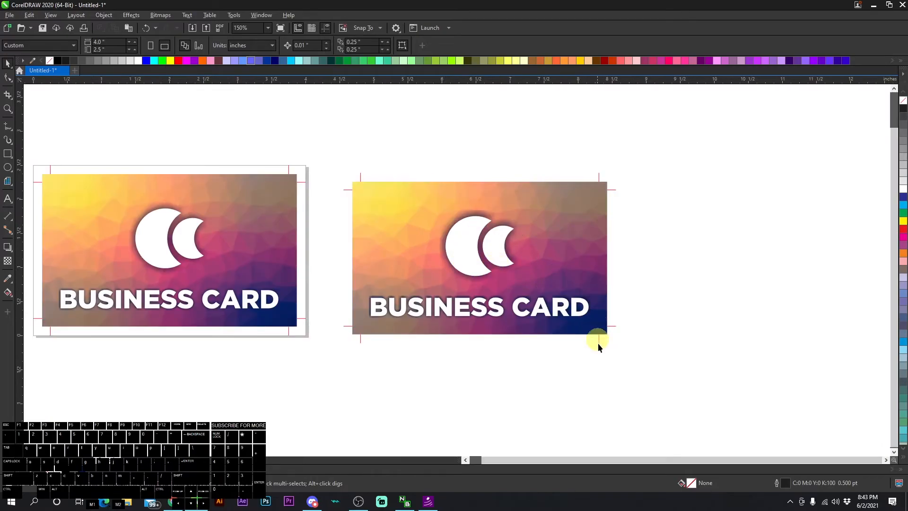
{"action": "mouse_move", "coordinate": [344, 153]}
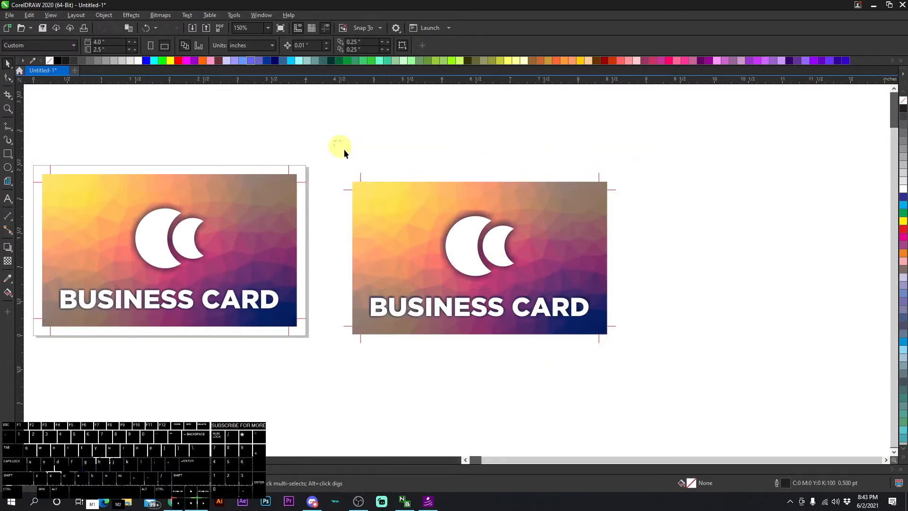
{"action": "mouse_move", "coordinate": [670, 369]}
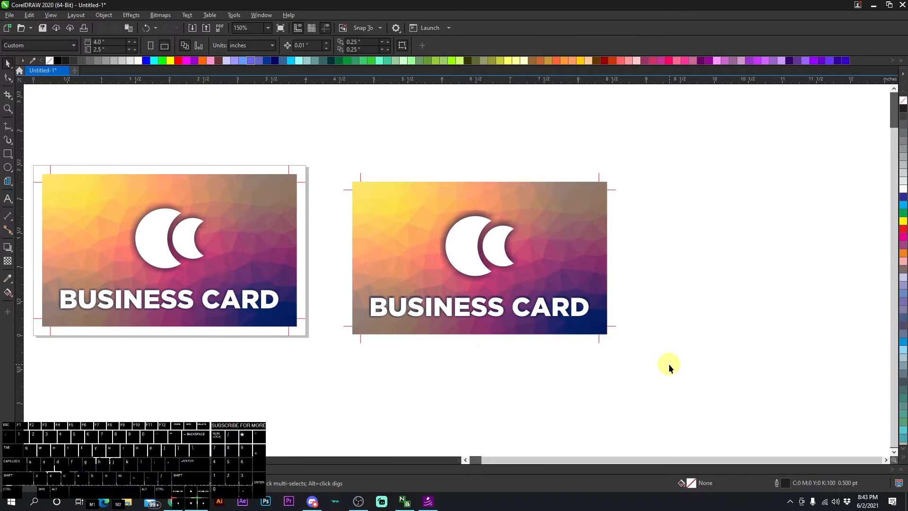
{"action": "left_click", "coordinate": [479, 257]}
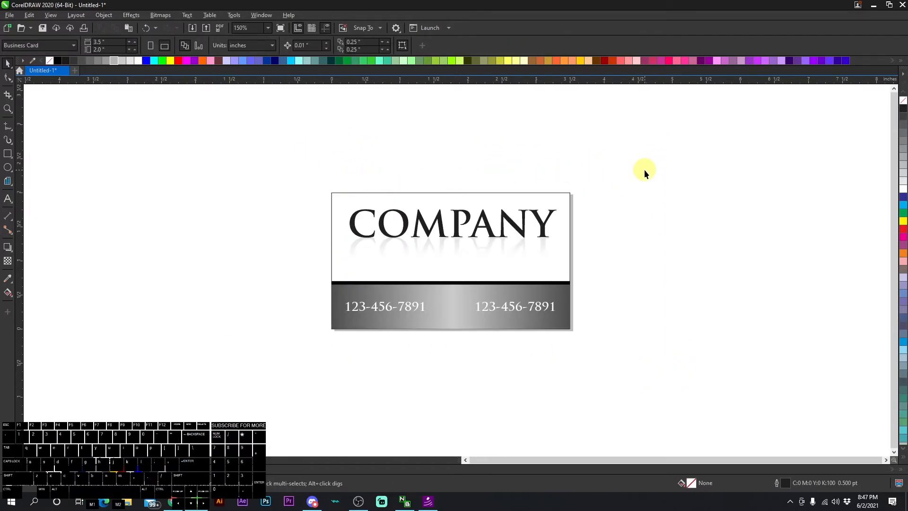
{"action": "mouse_move", "coordinate": [480, 218]}
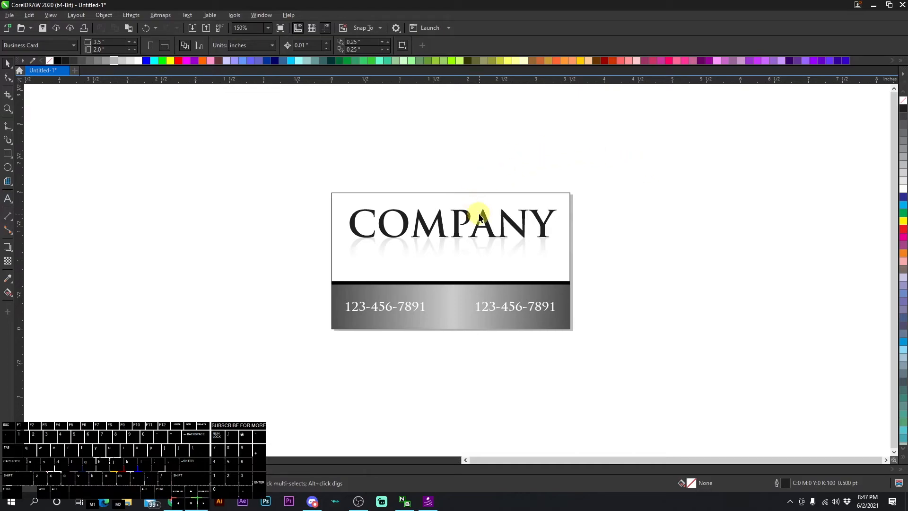
{"action": "mouse_move", "coordinate": [524, 313]}
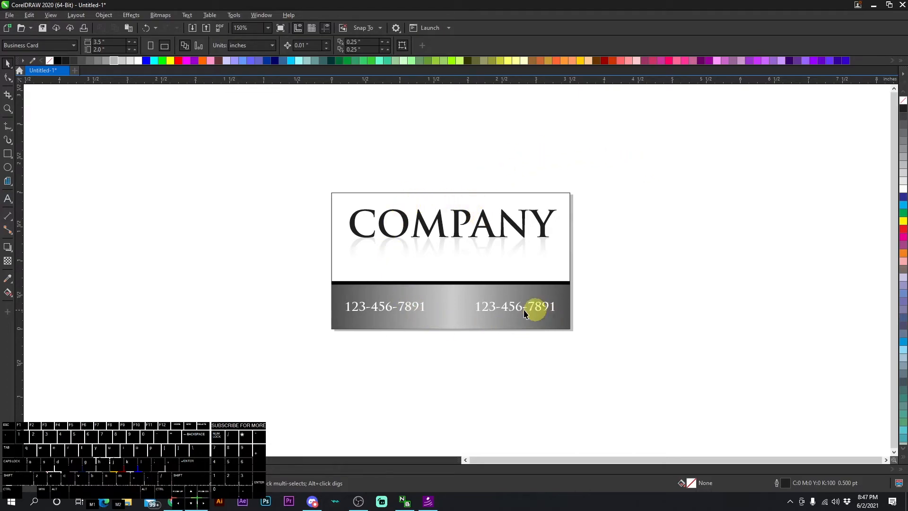
{"action": "mouse_move", "coordinate": [464, 226]}
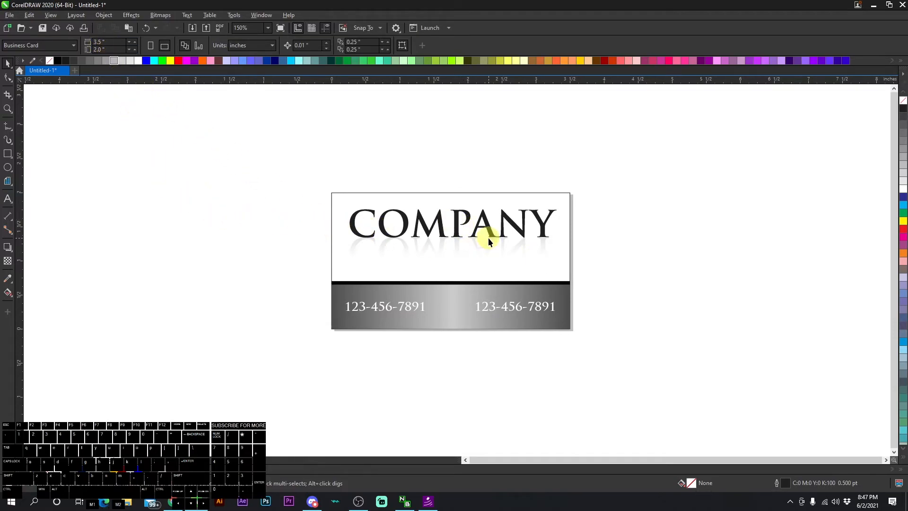
{"action": "mouse_move", "coordinate": [597, 265]}
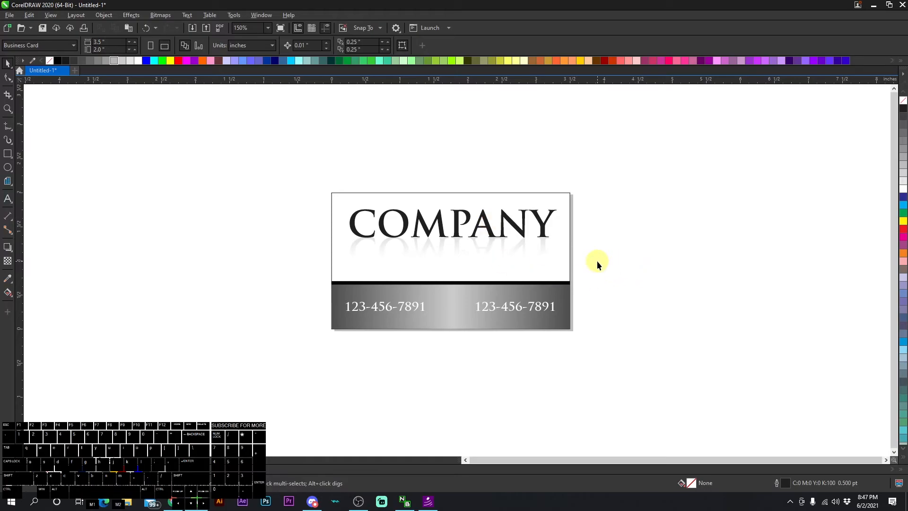
{"action": "mouse_move", "coordinate": [421, 215]}
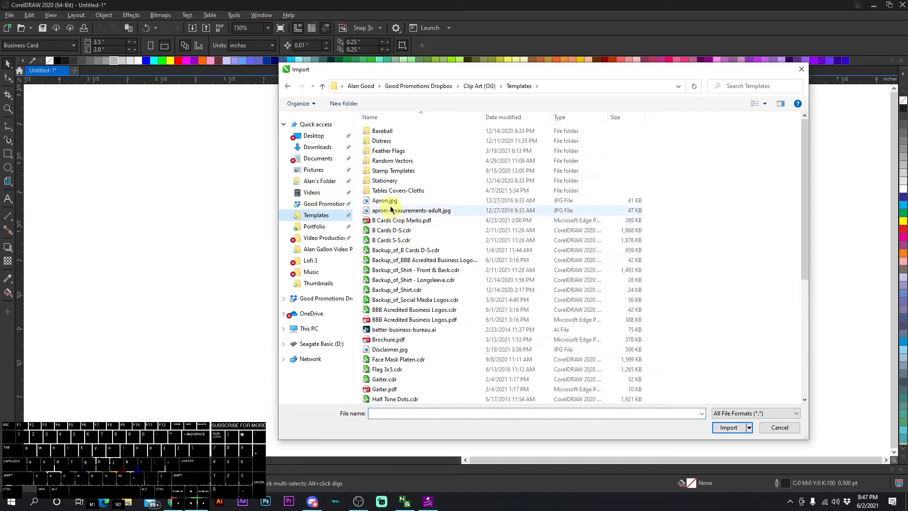
Import 'B Cards Crop Marks.pdf' with its text as curves around the COMPANY card.
{"action": "left_click", "coordinate": [729, 426]}
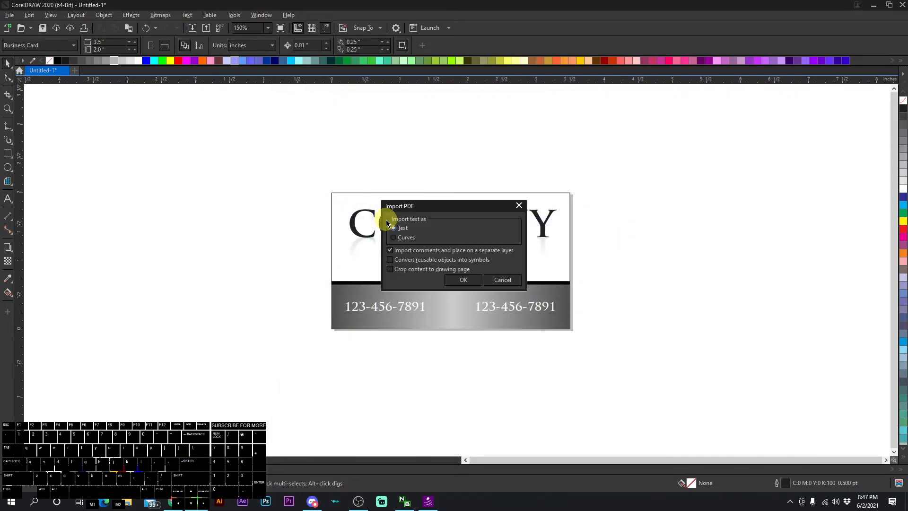
{"action": "left_click", "coordinate": [462, 280]}
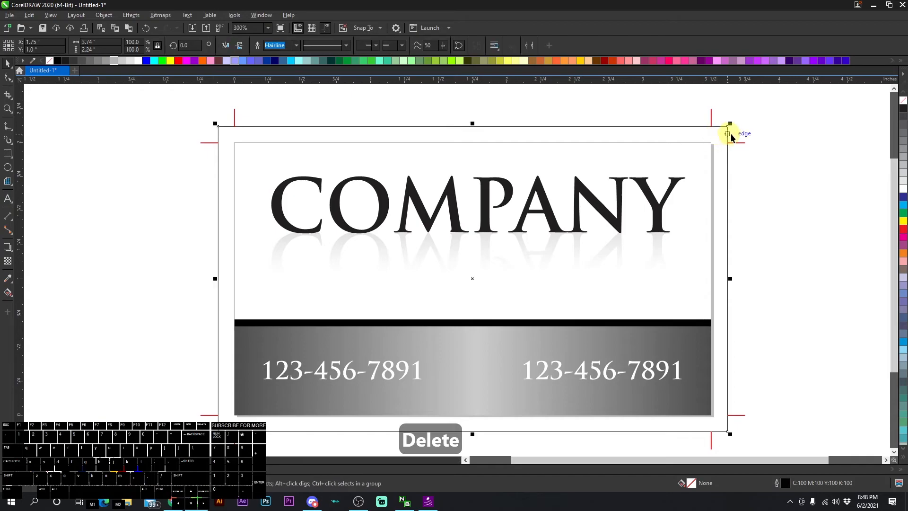
Stretch the grey gradient bar and black stripe out to the side and bottom bleed edges.
{"action": "left_click", "coordinate": [675, 342]}
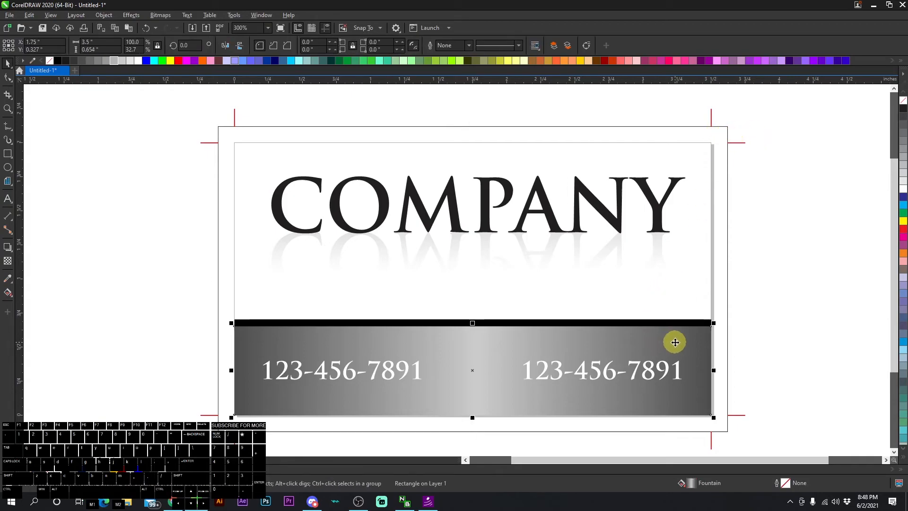
{"action": "mouse_move", "coordinate": [248, 323]}
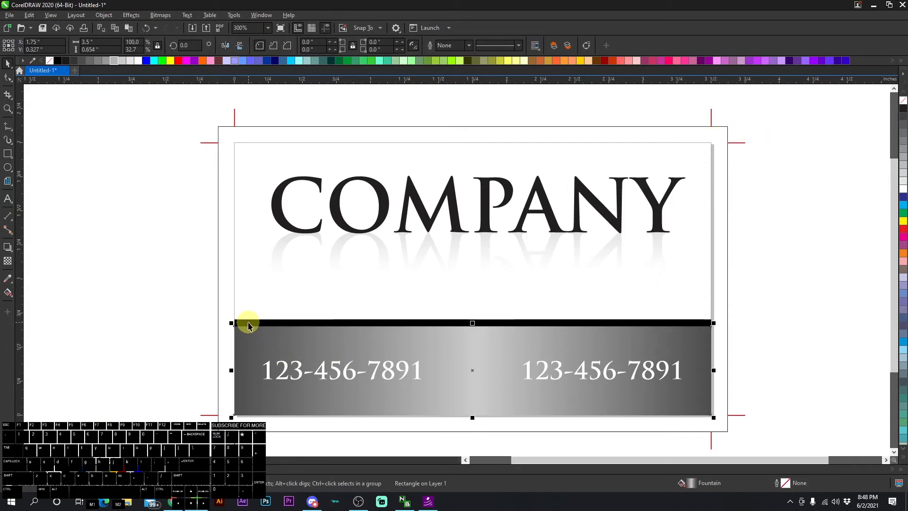
{"action": "left_click", "coordinate": [672, 339]}
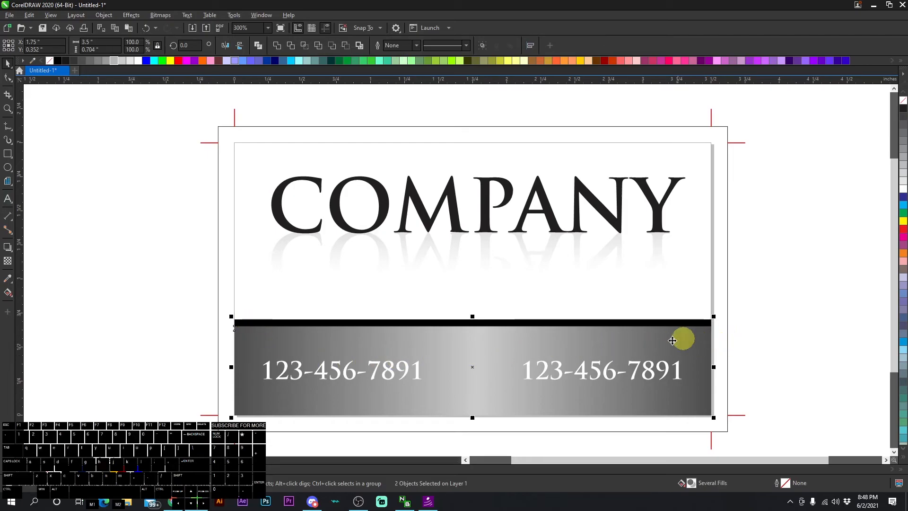
{"action": "mouse_move", "coordinate": [228, 323]}
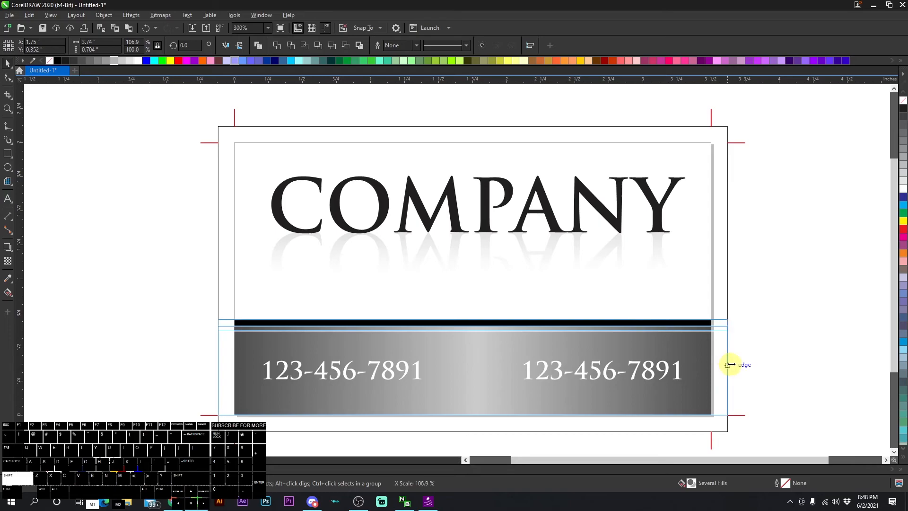
{"action": "left_click", "coordinate": [472, 371]}
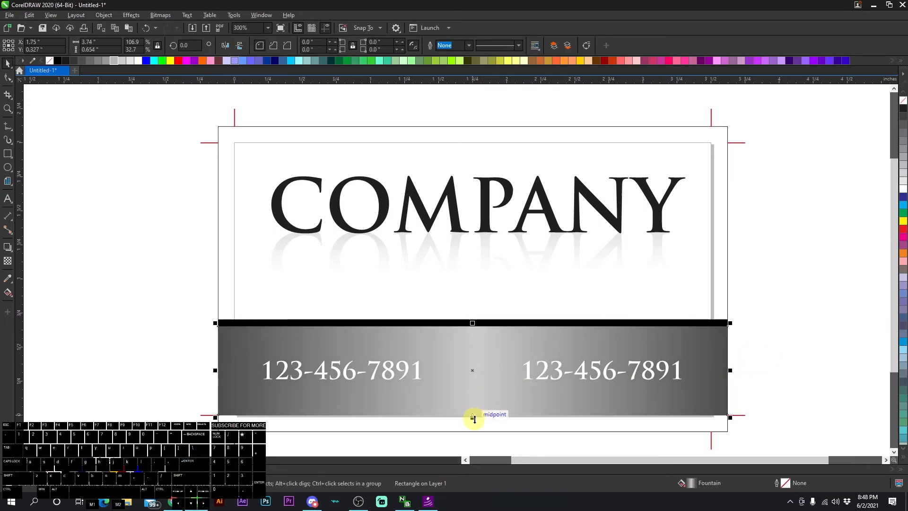
{"action": "left_click", "coordinate": [272, 420]}
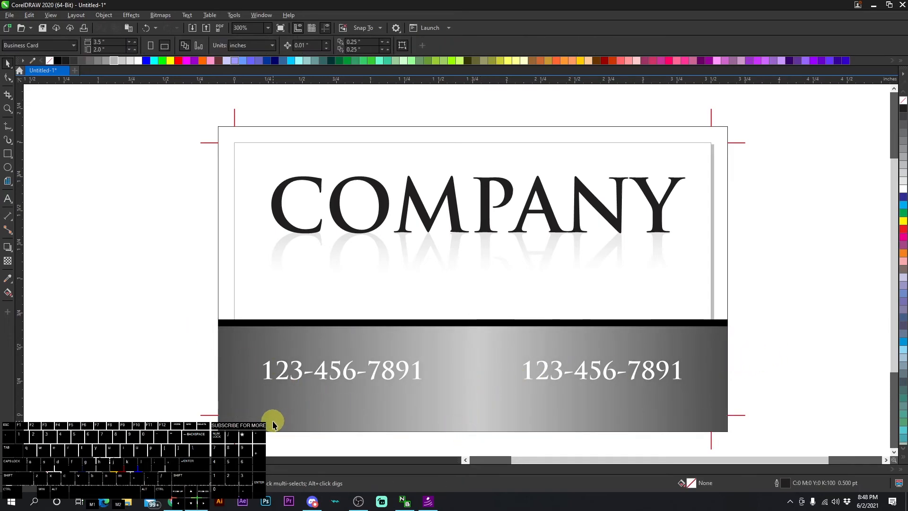
{"action": "mouse_move", "coordinate": [221, 199]}
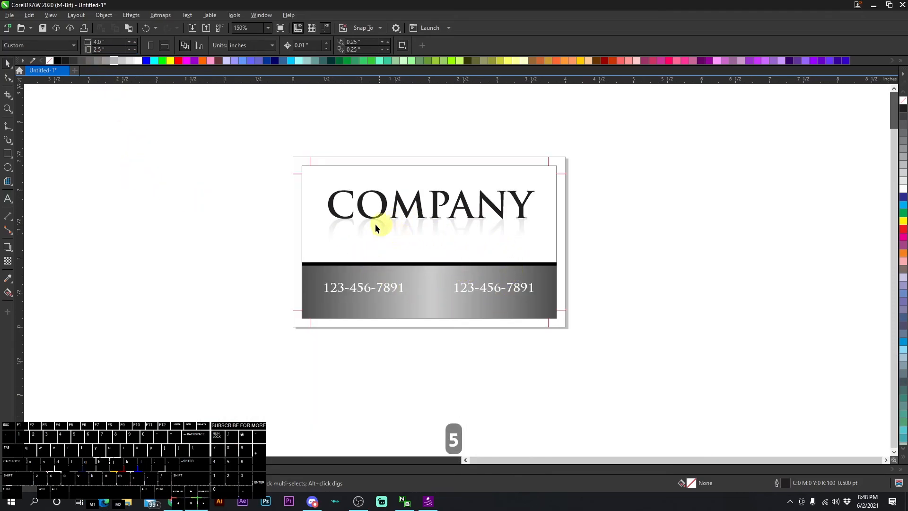
Export the crop-marked COMPANY card with bleed as a PDF to the Thumbnails folder.
{"action": "left_click", "coordinate": [377, 226]}
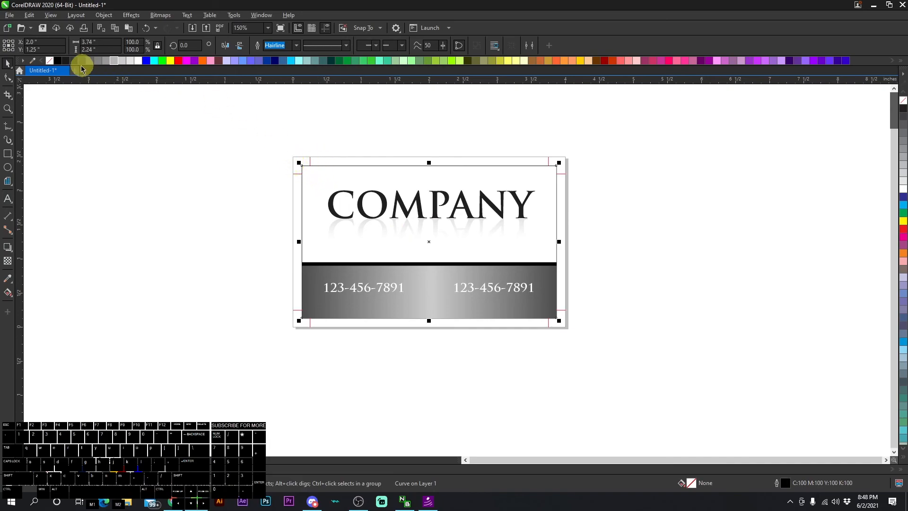
{"action": "left_click", "coordinate": [388, 199]}
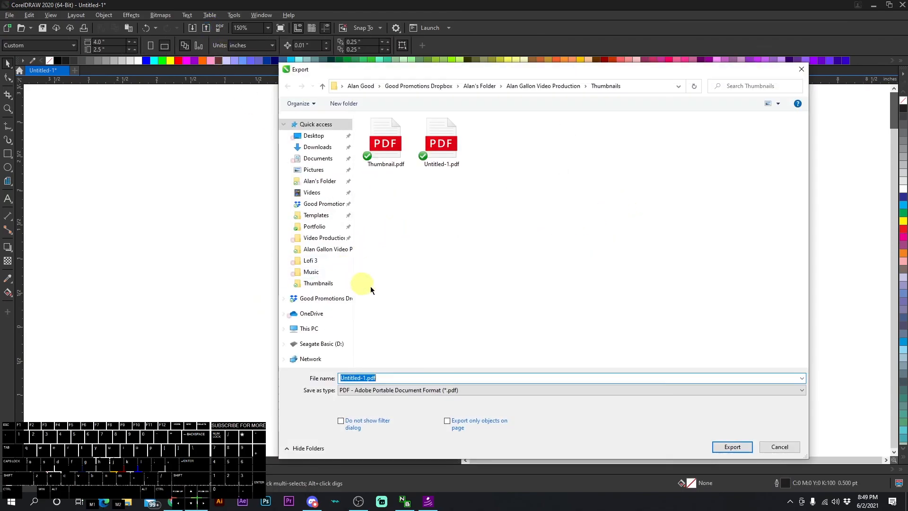
{"action": "mouse_move", "coordinate": [776, 399]}
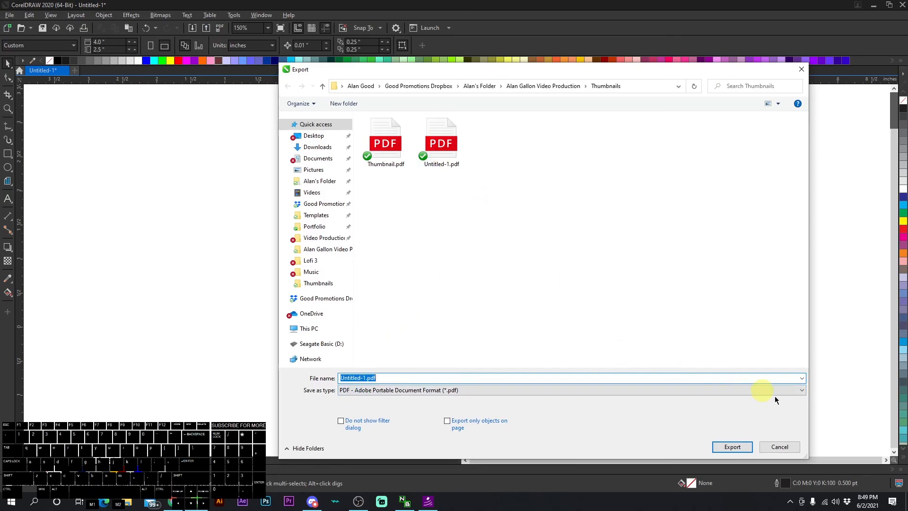
{"action": "left_click", "coordinate": [732, 447]}
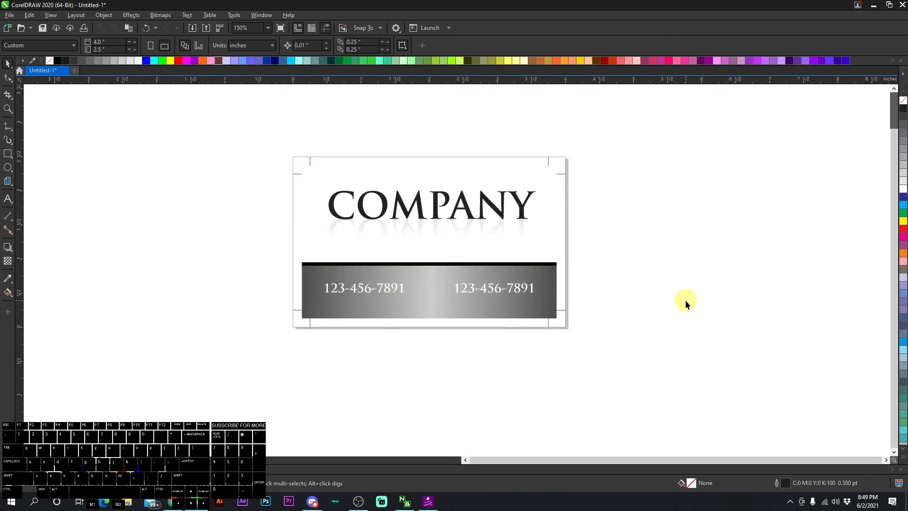